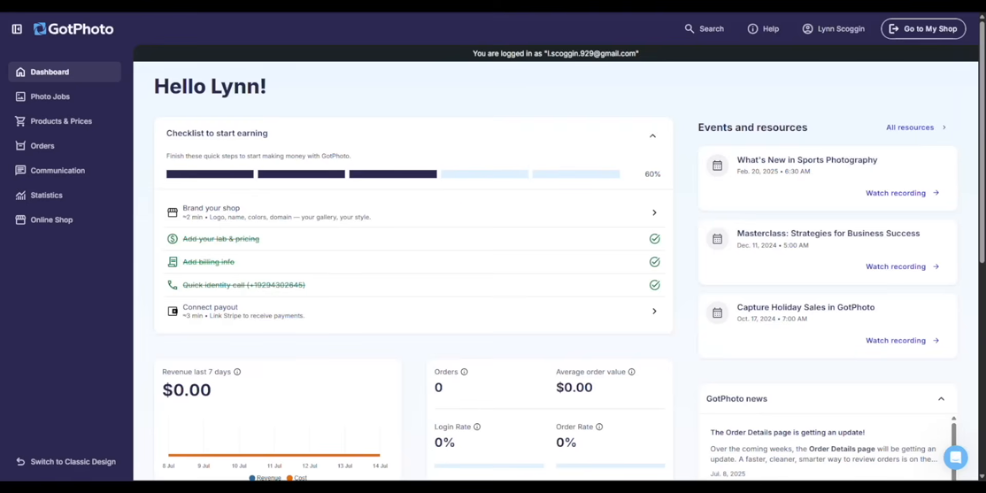
Go to the Photo Jobs list, which holds only the Demo Job in planning status
{"action": "scroll", "scroll_direction": "down", "scroll_amount": 3}
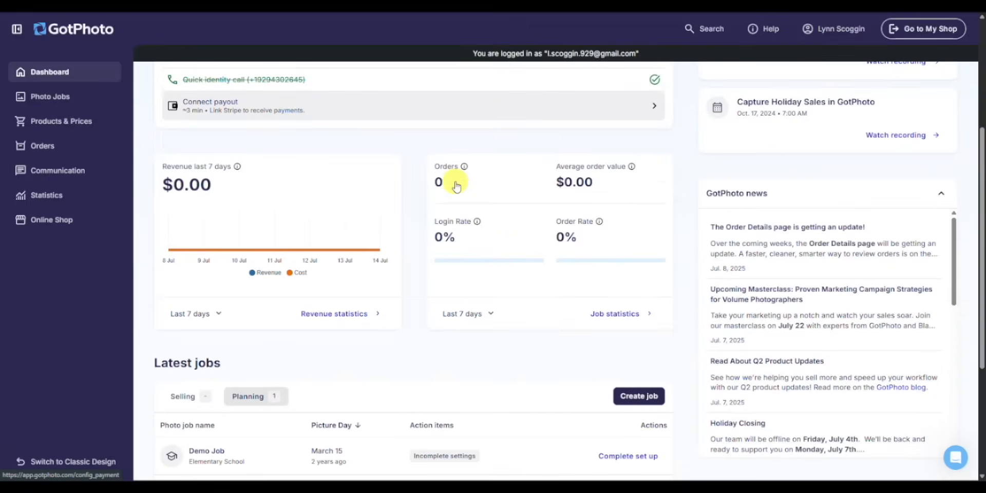
{"action": "scroll", "scroll_direction": "down", "scroll_amount": 3}
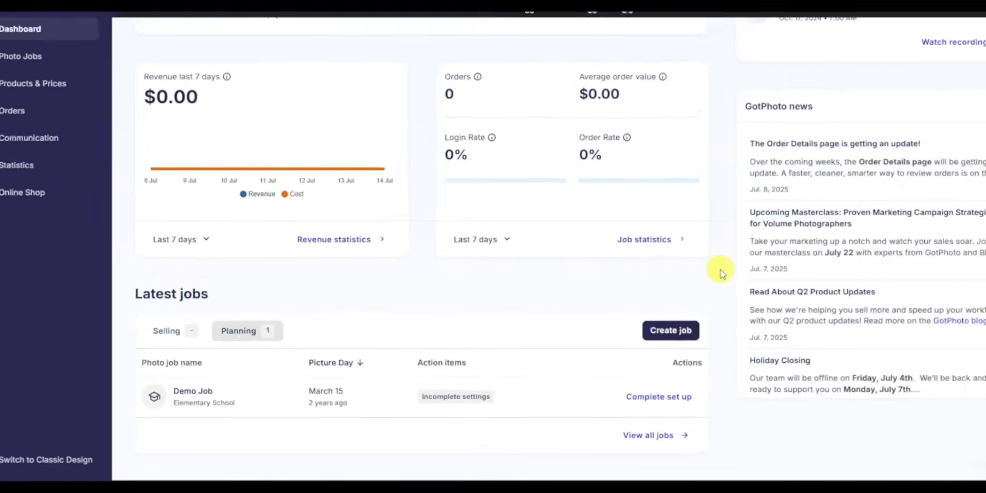
{"action": "scroll", "scroll_direction": "down", "scroll_amount": 3}
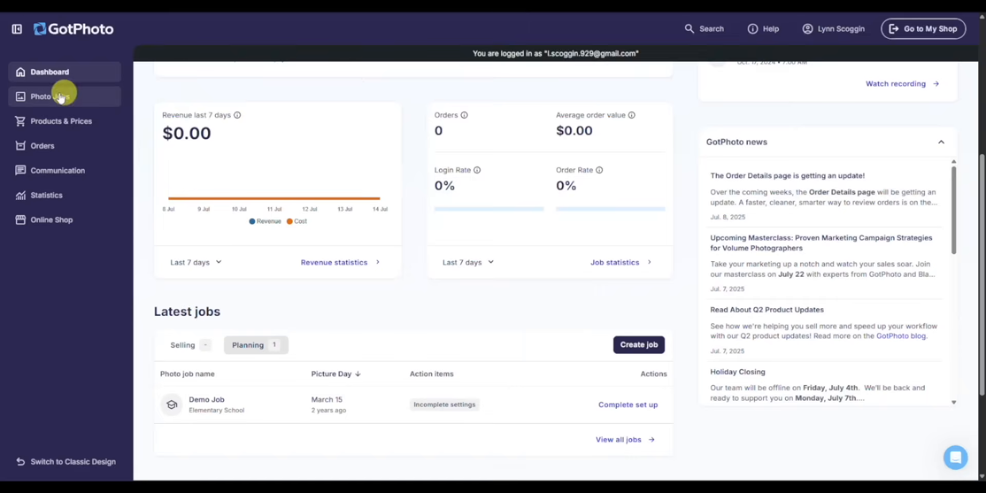
{"action": "left_click", "coordinate": [49, 97]}
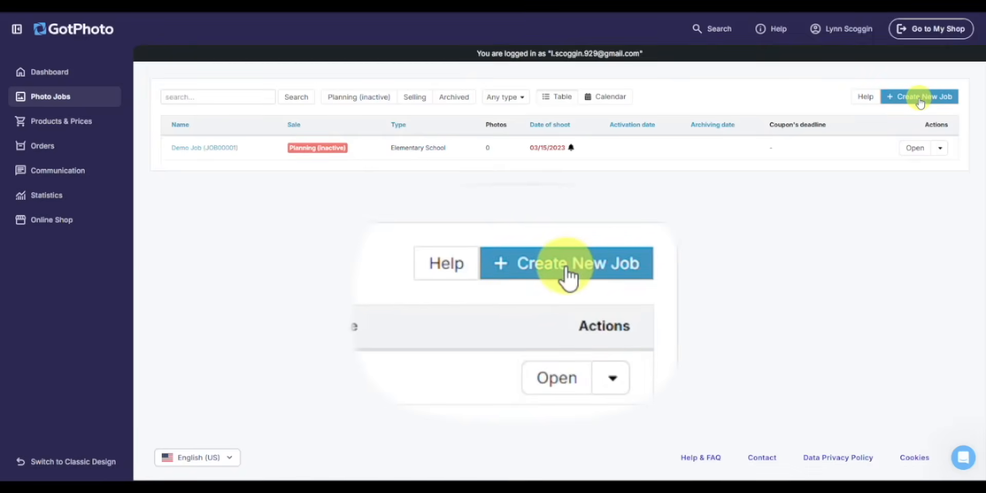
Start a new photo job named GotPhoto Elementary School with picture day July 16, 2025
{"action": "left_click", "coordinate": [920, 97]}
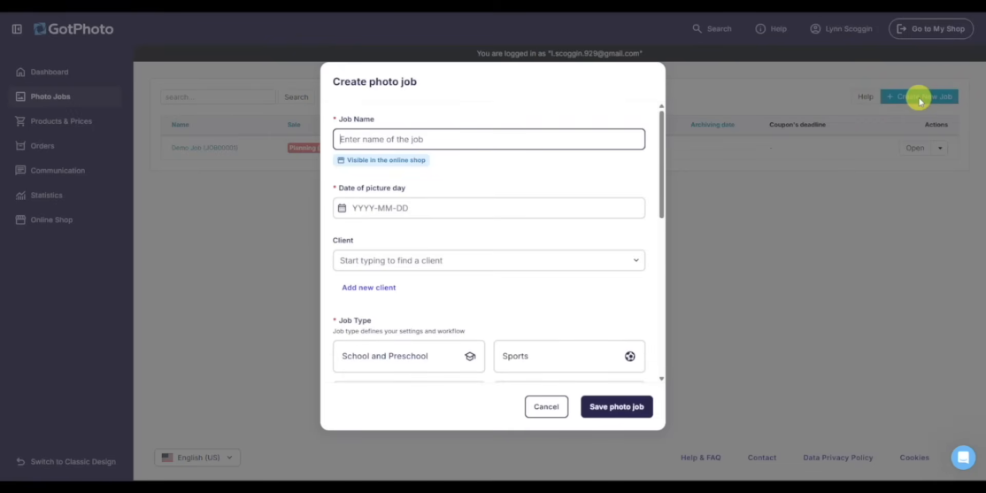
{"action": "type", "text": "GotPhoto Elementary School"}
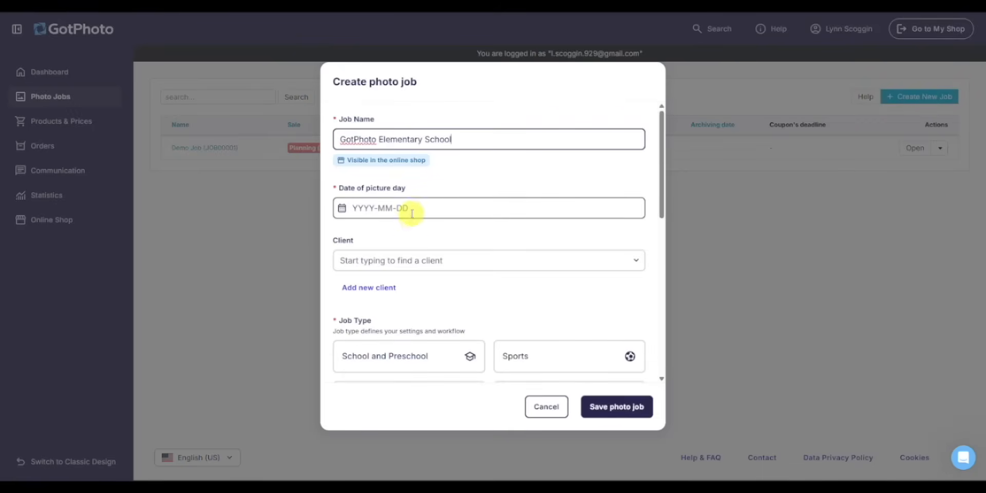
{"action": "left_click", "coordinate": [412, 207]}
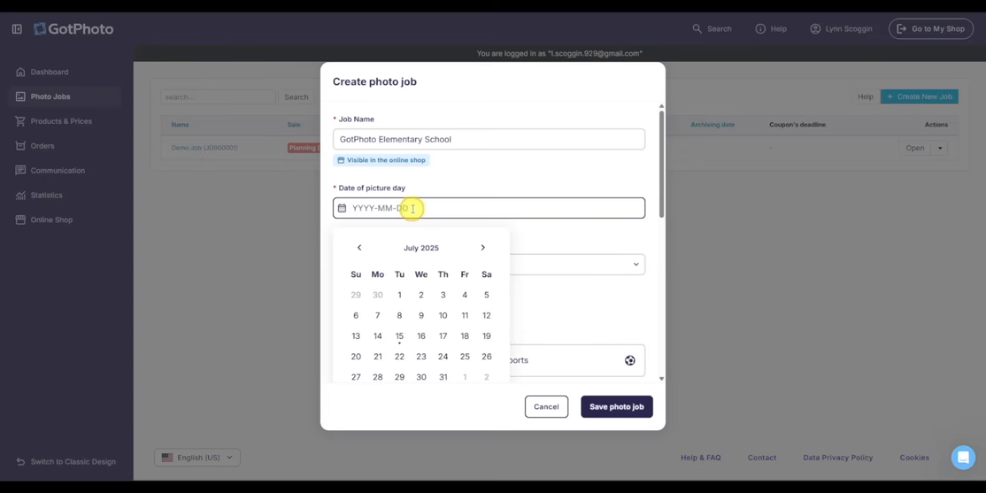
{"action": "left_click", "coordinate": [421, 336]}
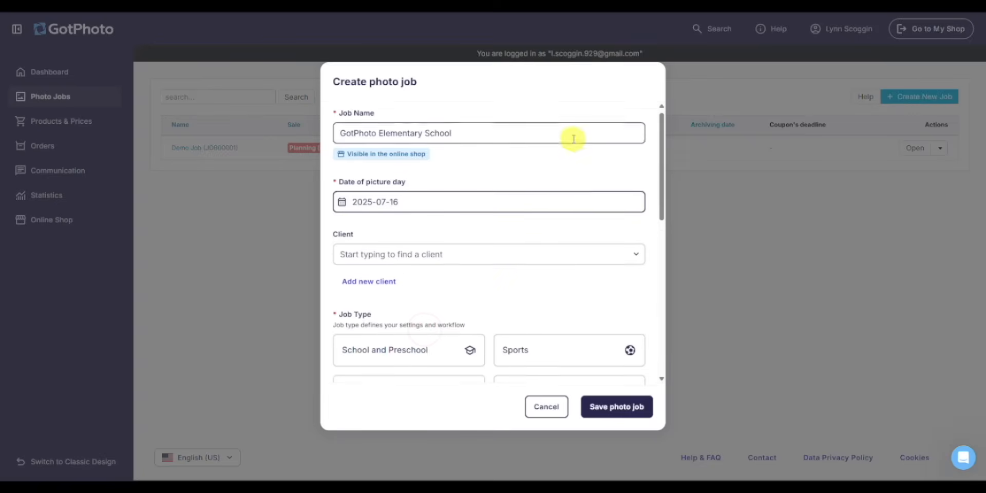
Set the job type to School and Preschool
{"action": "scroll", "scroll_direction": "down", "scroll_amount": 3}
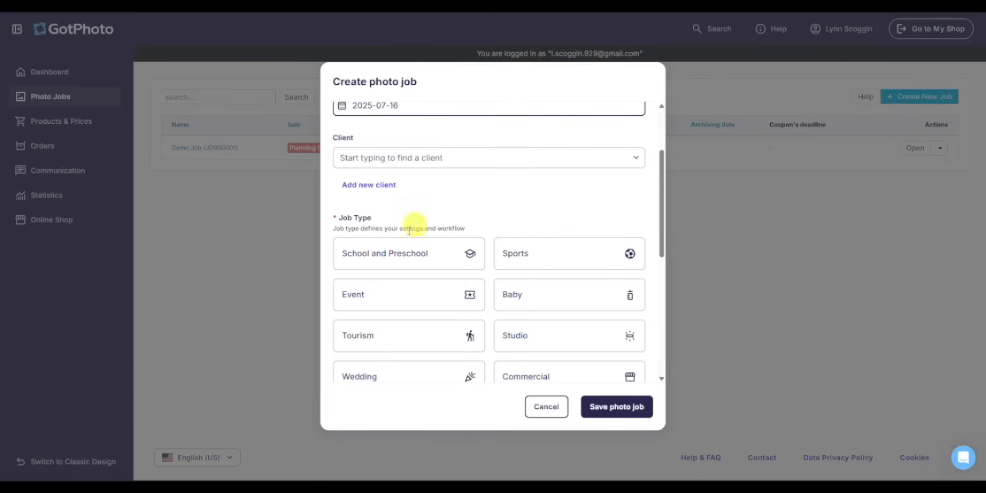
{"action": "scroll", "scroll_direction": "down", "scroll_amount": 3}
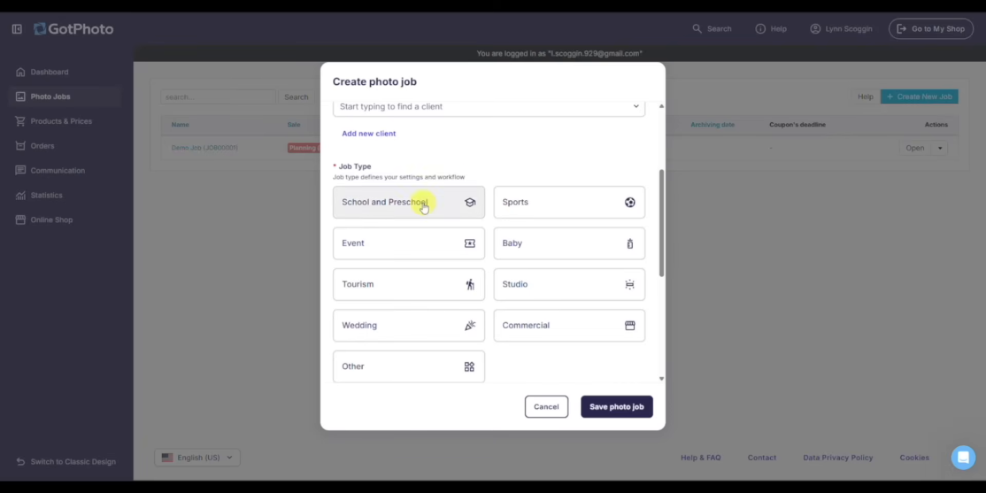
{"action": "left_click", "coordinate": [409, 202]}
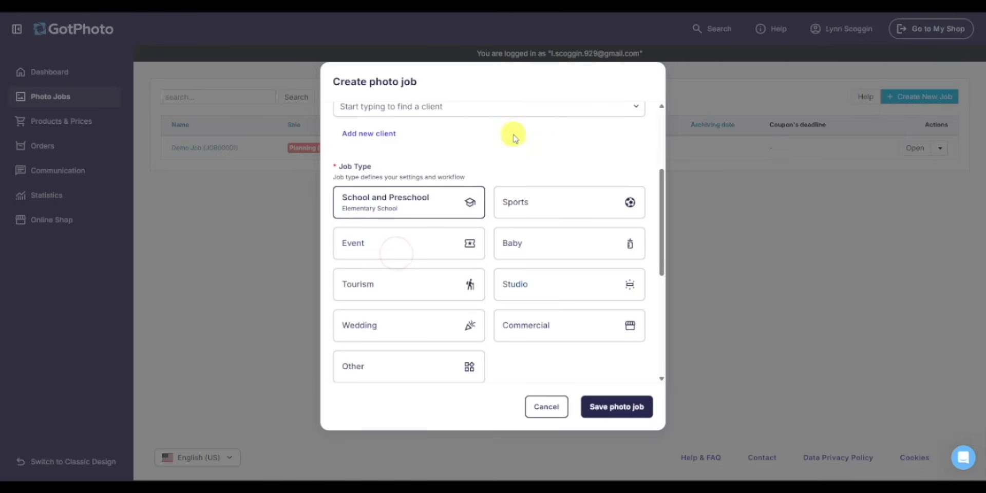
{"action": "mouse_move", "coordinate": [512, 220]}
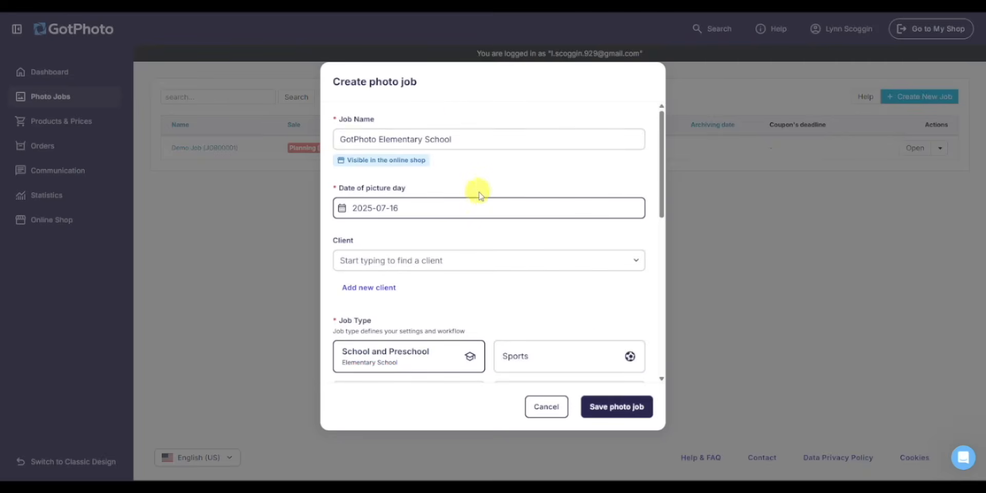
{"action": "mouse_move", "coordinate": [379, 334]}
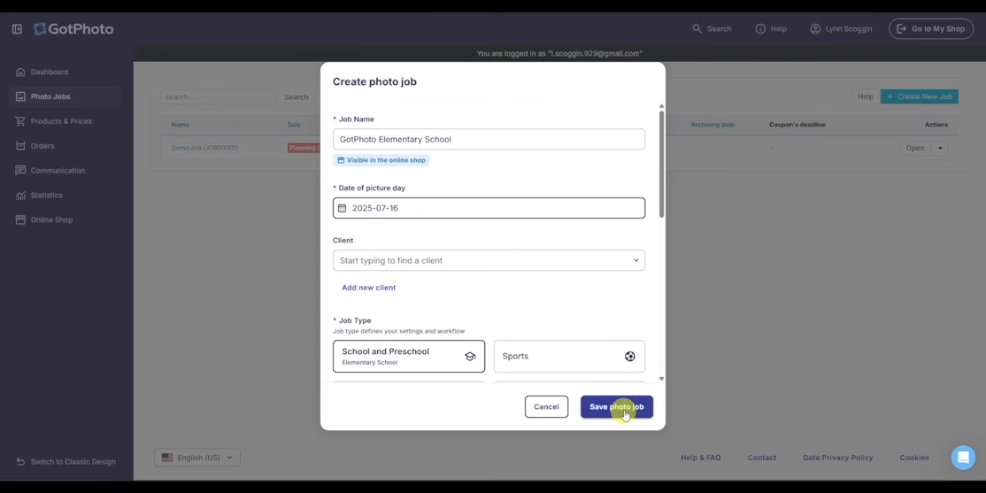
Save the GotPhoto Elementary School job and return to the Photo Jobs list
{"action": "left_click", "coordinate": [616, 407]}
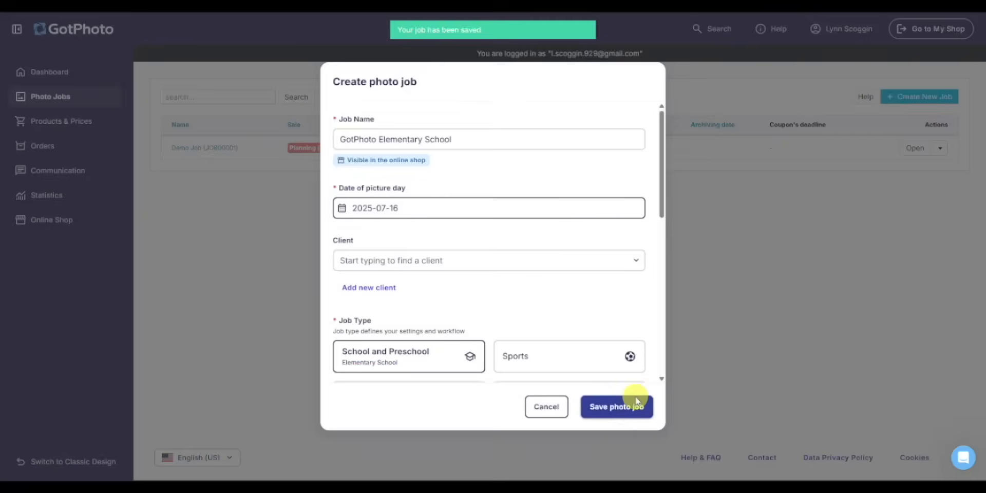
{"action": "left_click", "coordinate": [617, 407]}
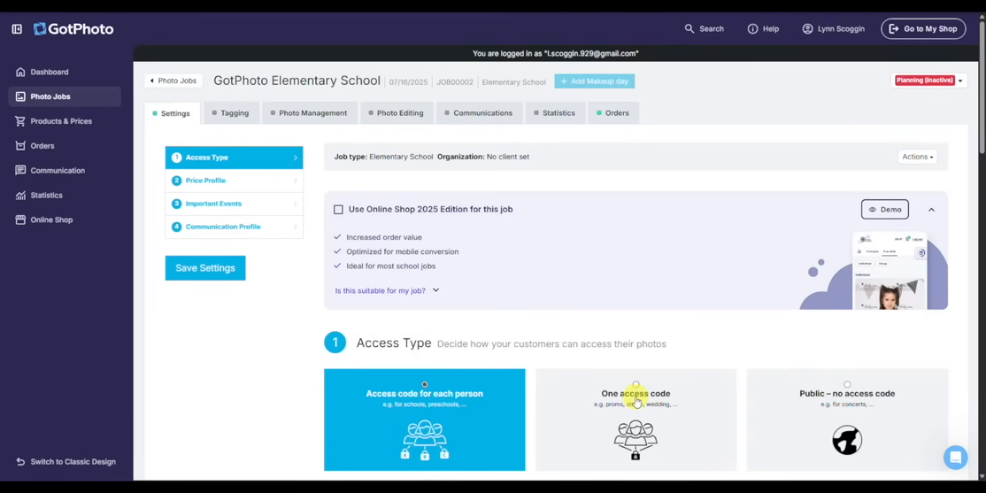
{"action": "mouse_move", "coordinate": [512, 276]}
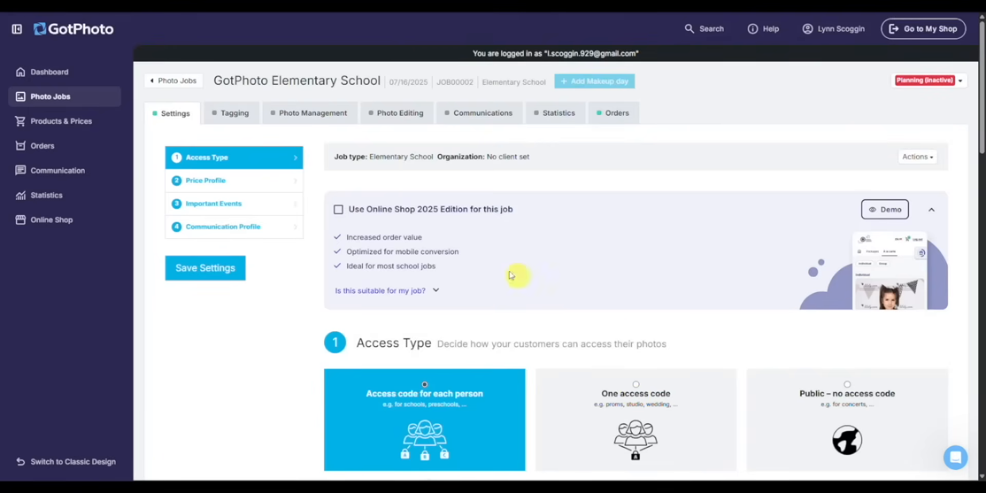
{"action": "left_click", "coordinate": [49, 97]}
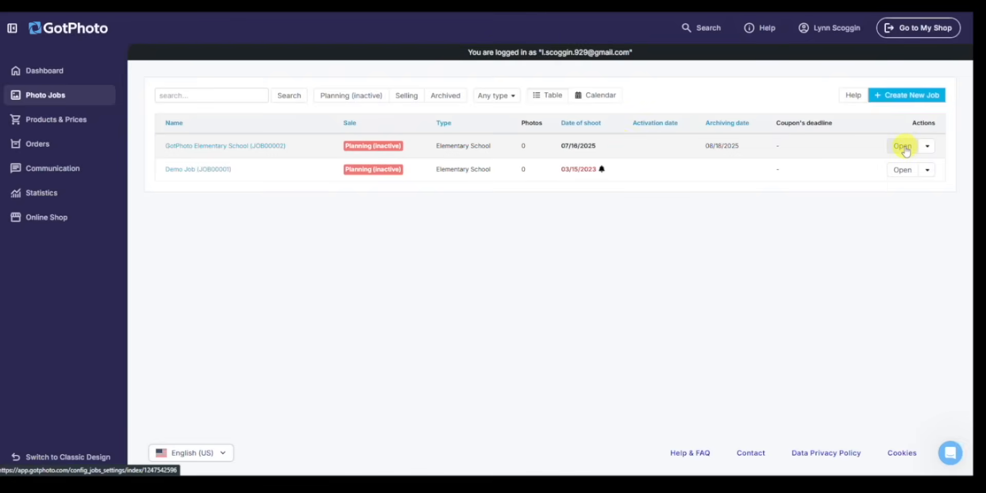
Reopen the GotPhoto Elementary School job from the list at its access type step
{"action": "left_click", "coordinate": [902, 146]}
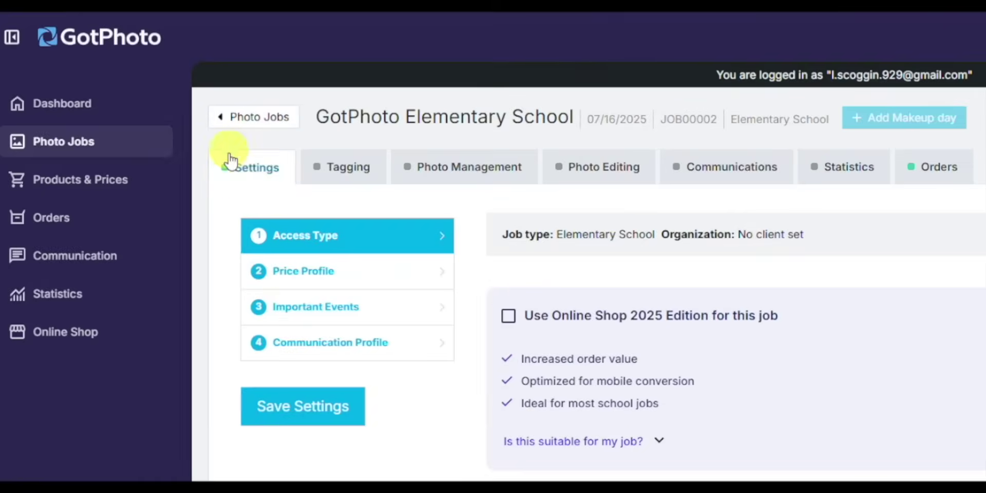
{"action": "mouse_move", "coordinate": [355, 183]}
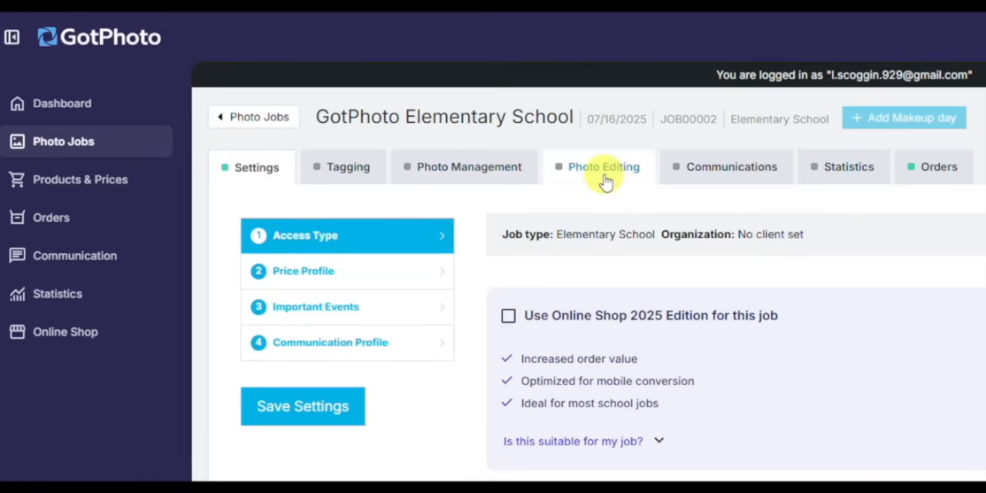
{"action": "mouse_move", "coordinate": [876, 195]}
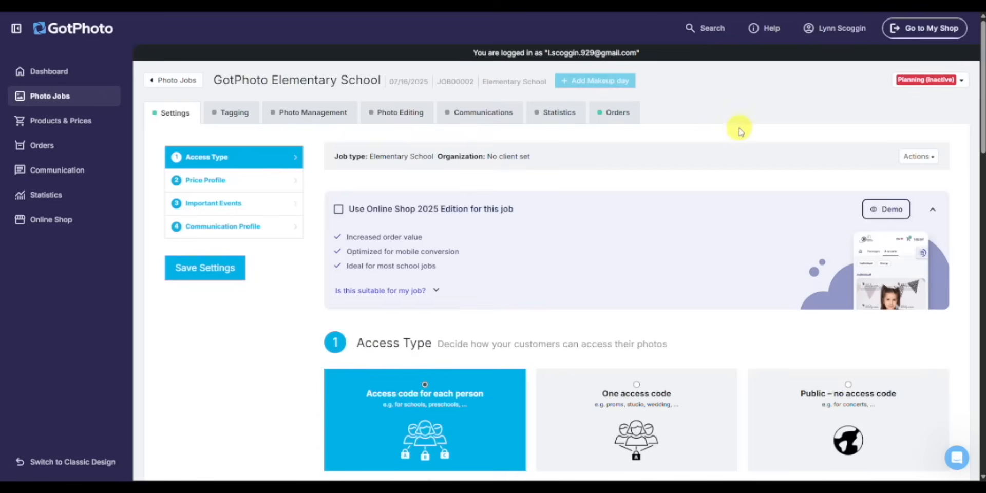
{"action": "mouse_move", "coordinate": [736, 130]}
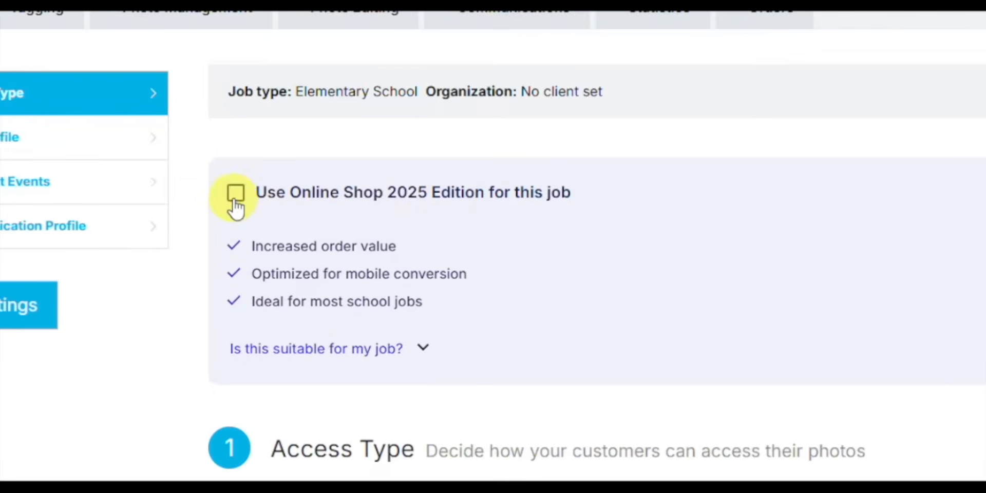
Enable Online Shop 2025 Edition and keep per-person access via QR-Tagging with a names list
{"action": "left_click", "coordinate": [235, 193]}
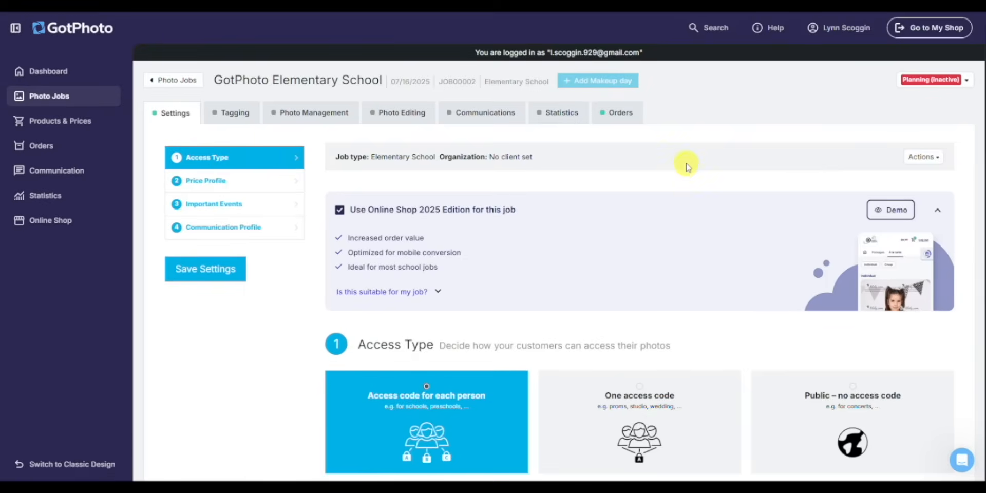
{"action": "scroll", "scroll_direction": "down", "scroll_amount": 3}
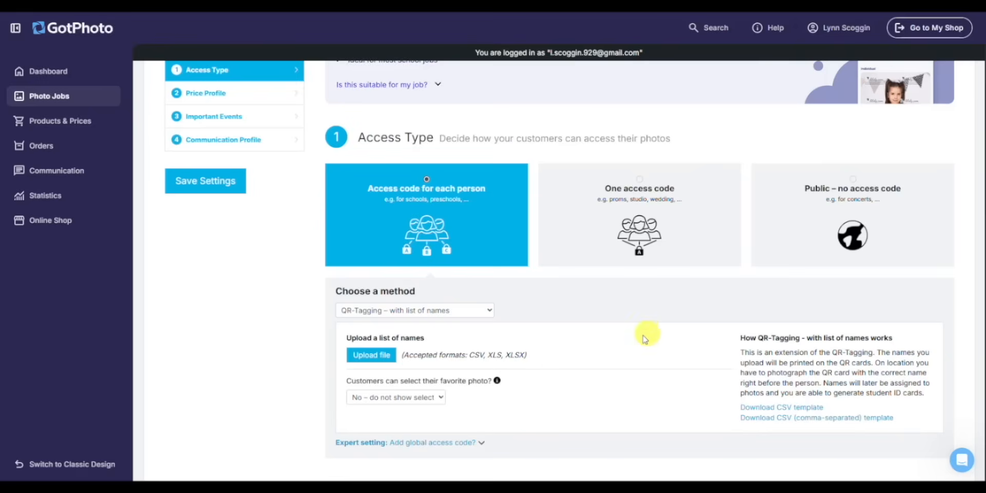
{"action": "mouse_move", "coordinate": [555, 291]}
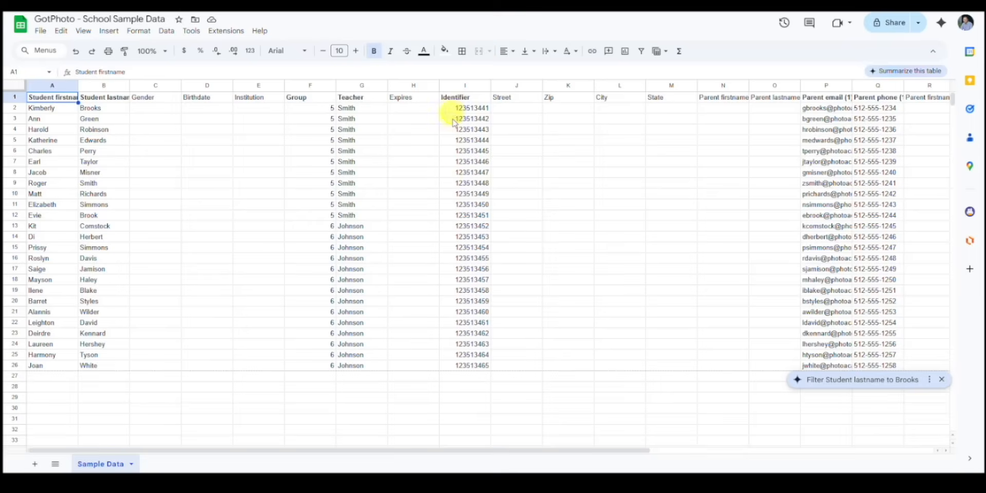
{"action": "mouse_move", "coordinate": [843, 248]}
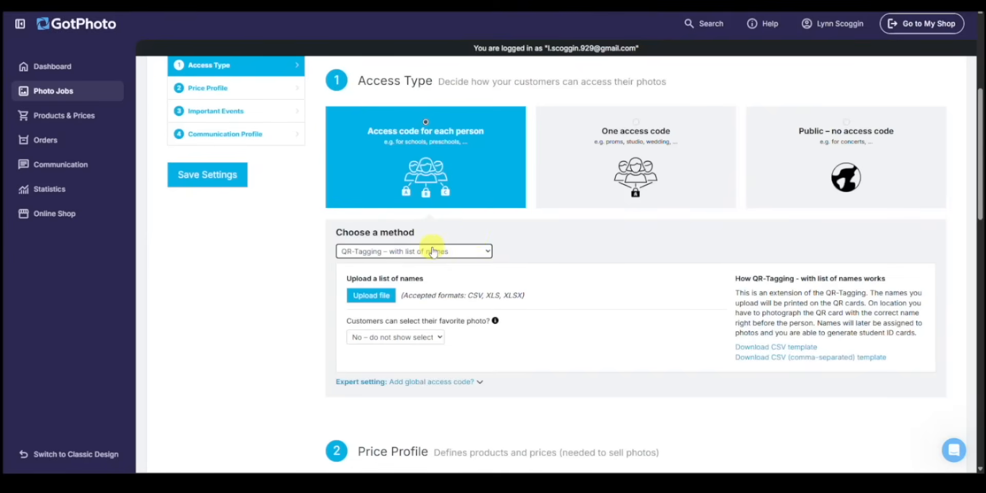
Upload the student sample data CSV as the names list for review before import
{"action": "scroll", "scroll_direction": "down", "scroll_amount": 3}
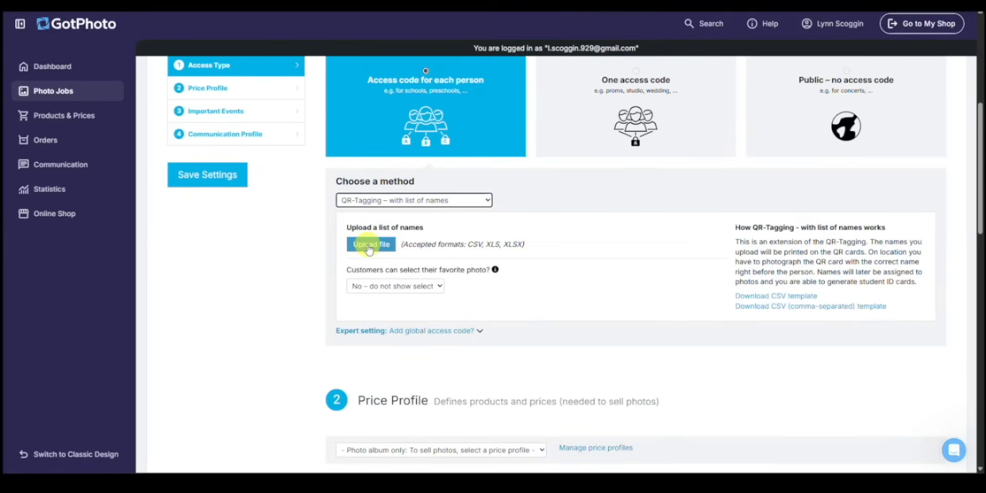
{"action": "left_click", "coordinate": [371, 244]}
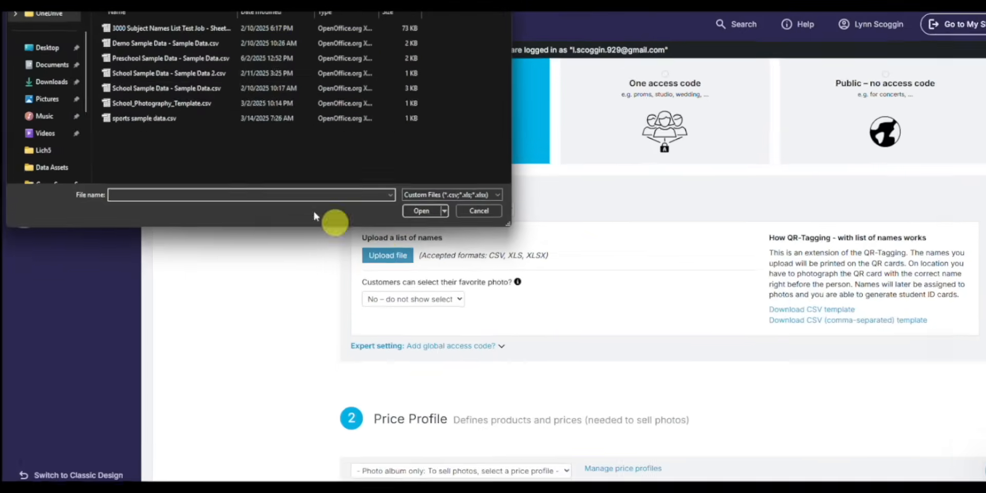
{"action": "left_click", "coordinate": [45, 57]}
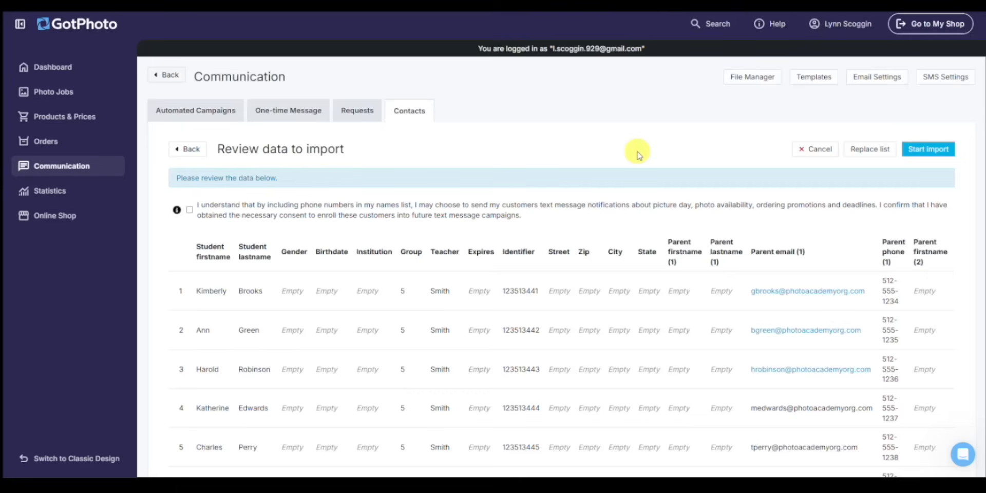
{"action": "mouse_move", "coordinate": [633, 160]}
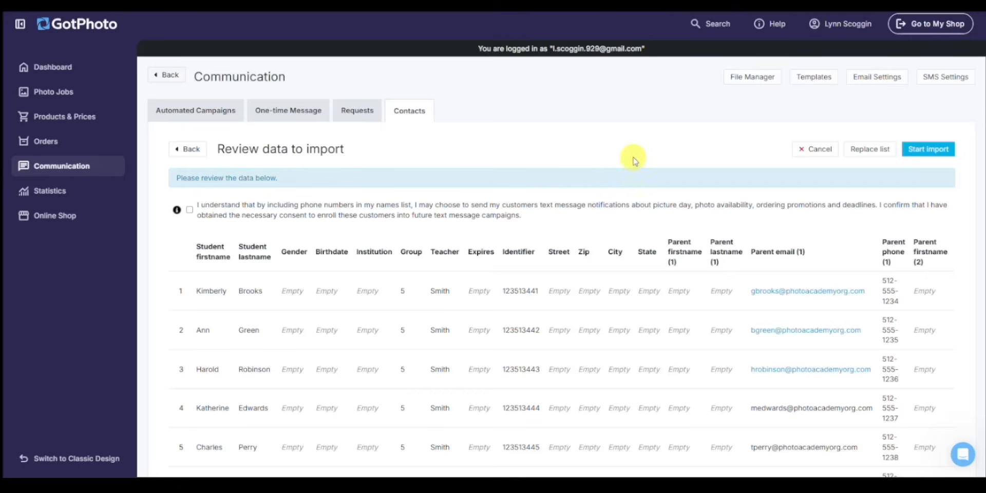
Review the student and parent rows and start the import of 25 names with access codes
{"action": "left_click", "coordinate": [190, 209]}
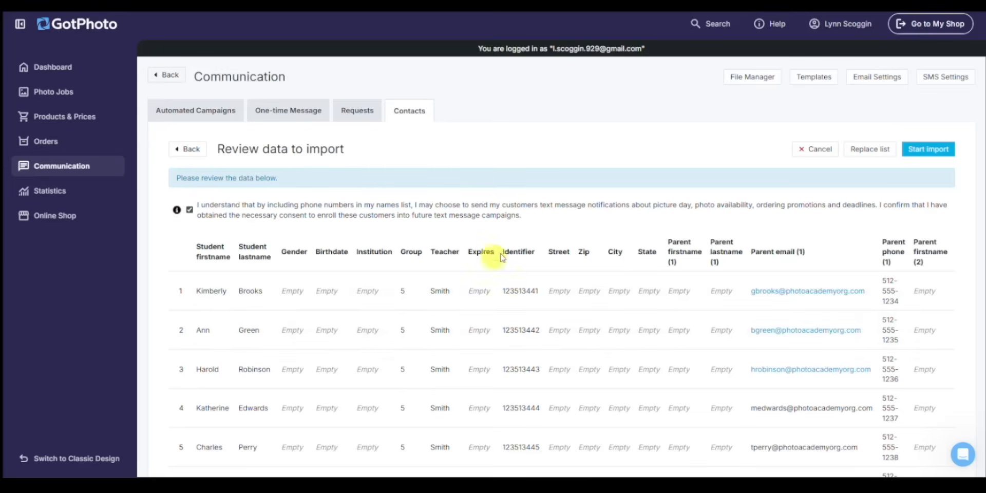
{"action": "scroll", "scroll_direction": "down", "scroll_amount": 3}
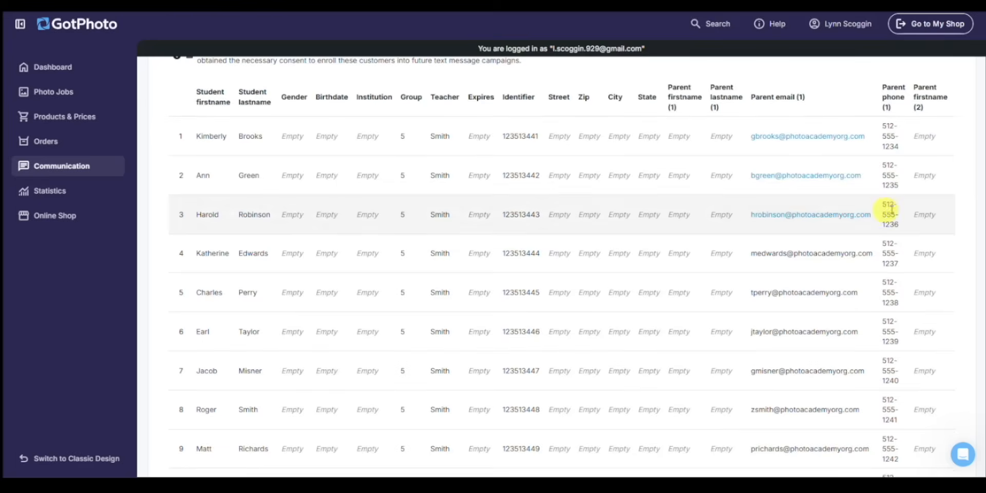
{"action": "mouse_move", "coordinate": [983, 204]}
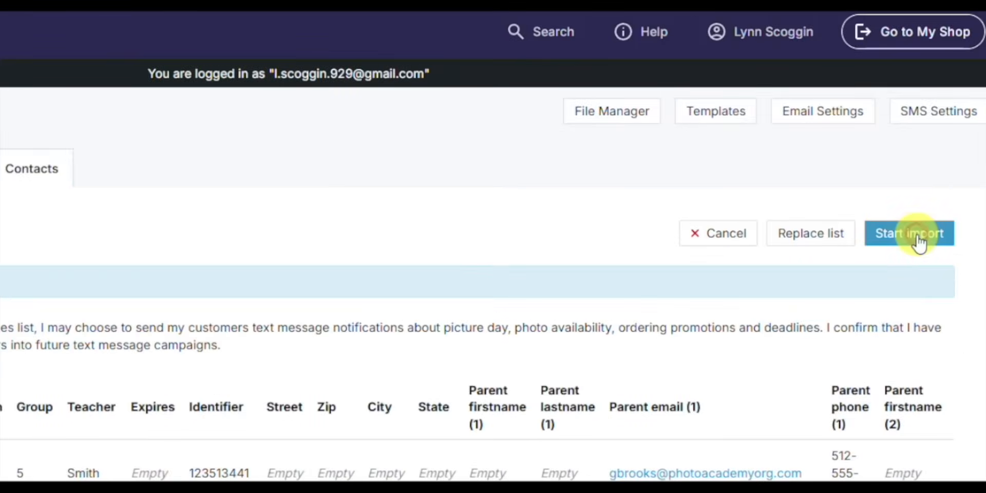
{"action": "left_click", "coordinate": [910, 233]}
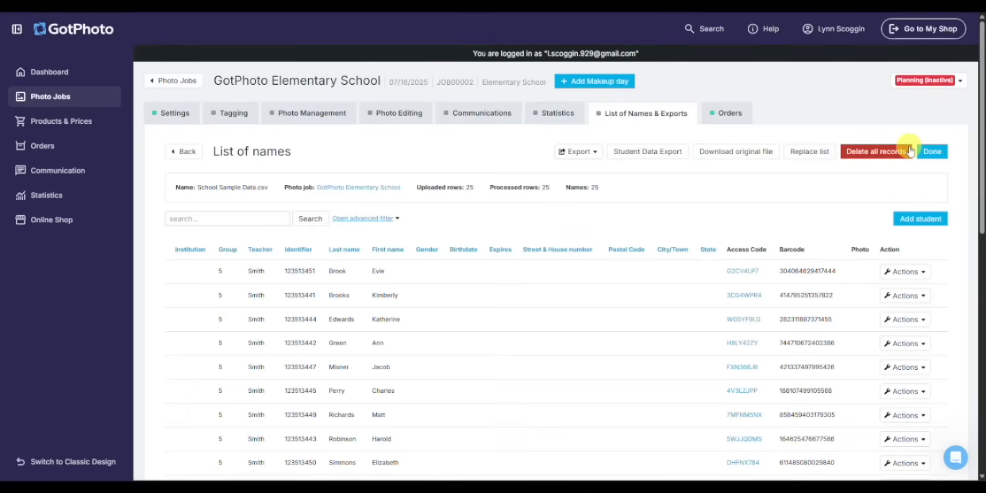
{"action": "mouse_move", "coordinate": [863, 192]}
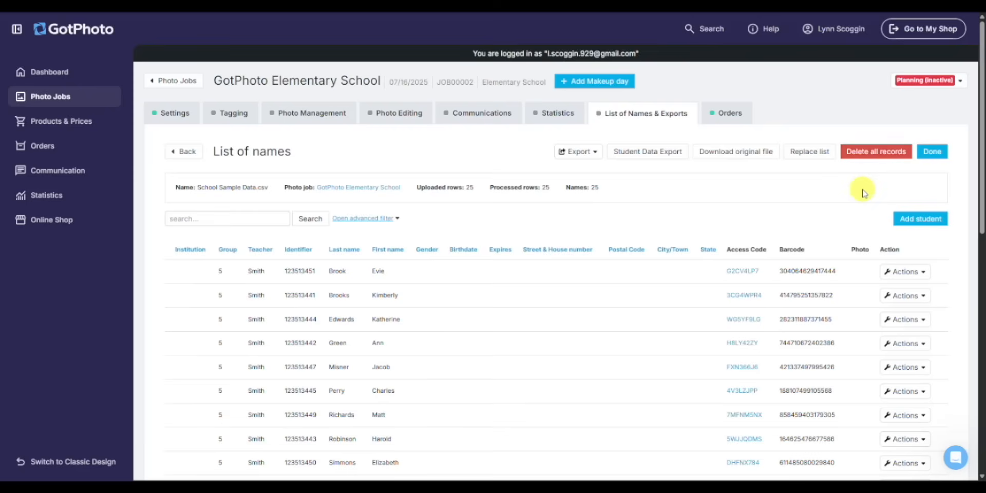
{"action": "scroll", "scroll_direction": "down", "scroll_amount": 3}
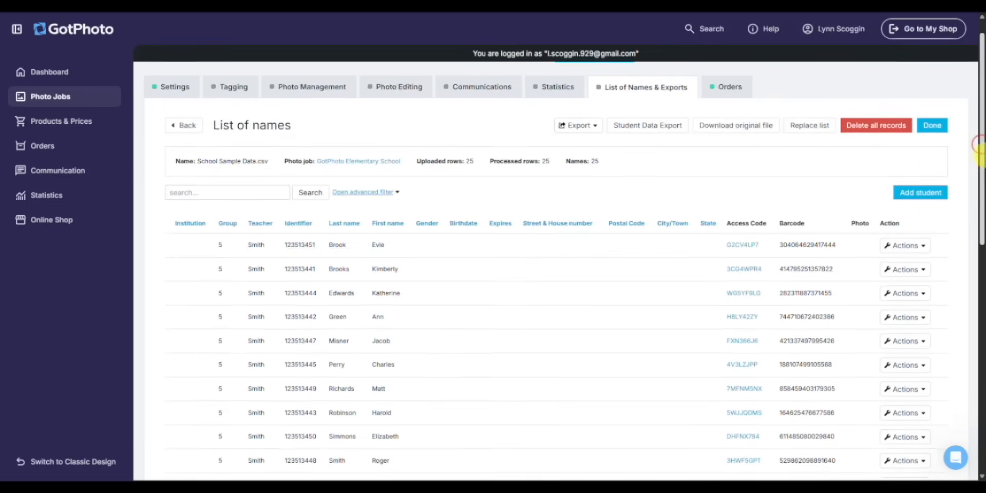
{"action": "scroll", "scroll_direction": "down", "scroll_amount": 3}
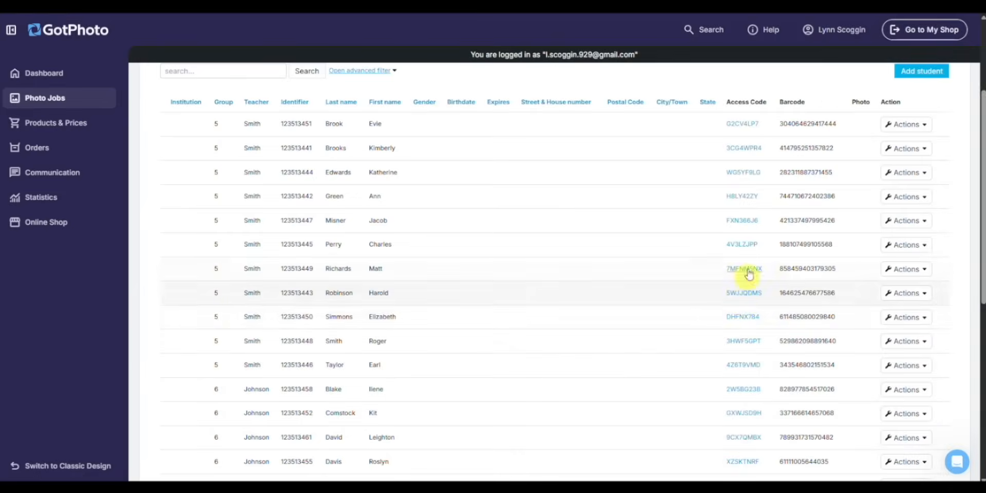
{"action": "mouse_move", "coordinate": [707, 177]}
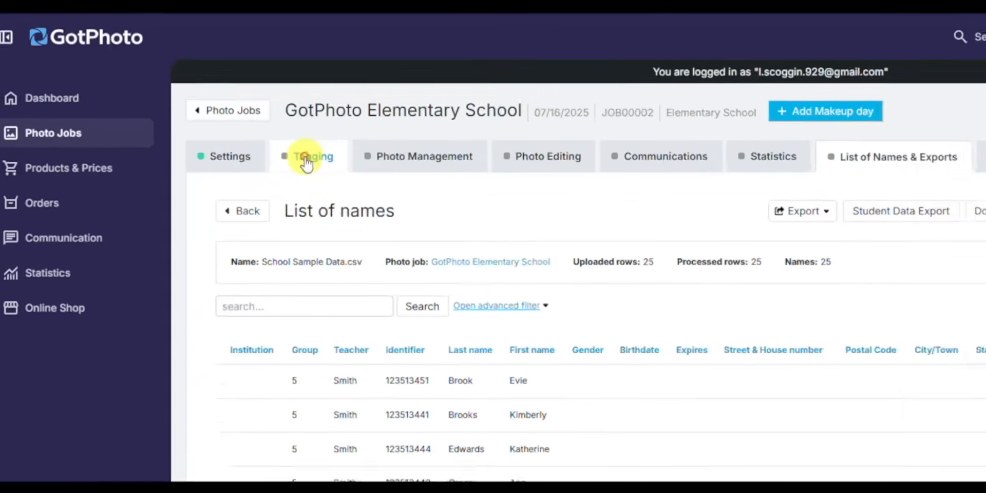
Go to the Tagging page showing 25 QR cards and open the QR card design settings
{"action": "left_click", "coordinate": [312, 156]}
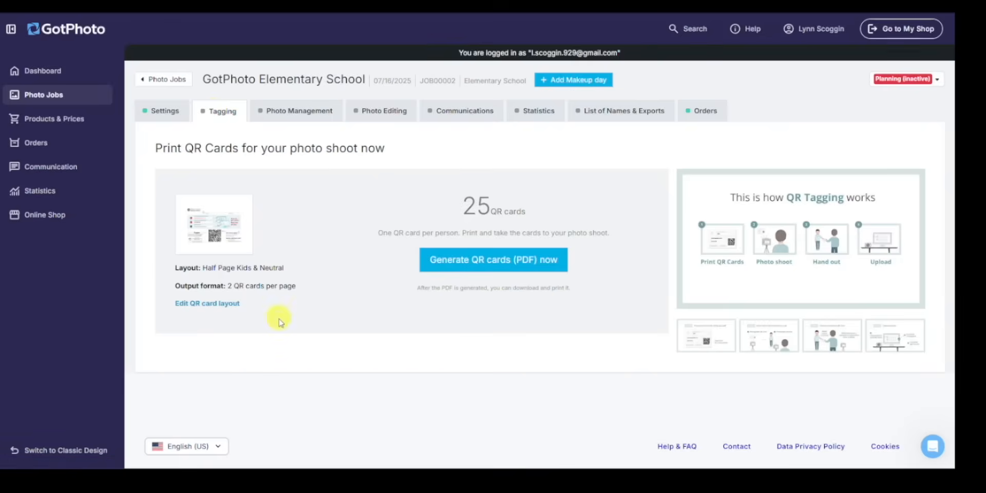
{"action": "left_click", "coordinate": [208, 303]}
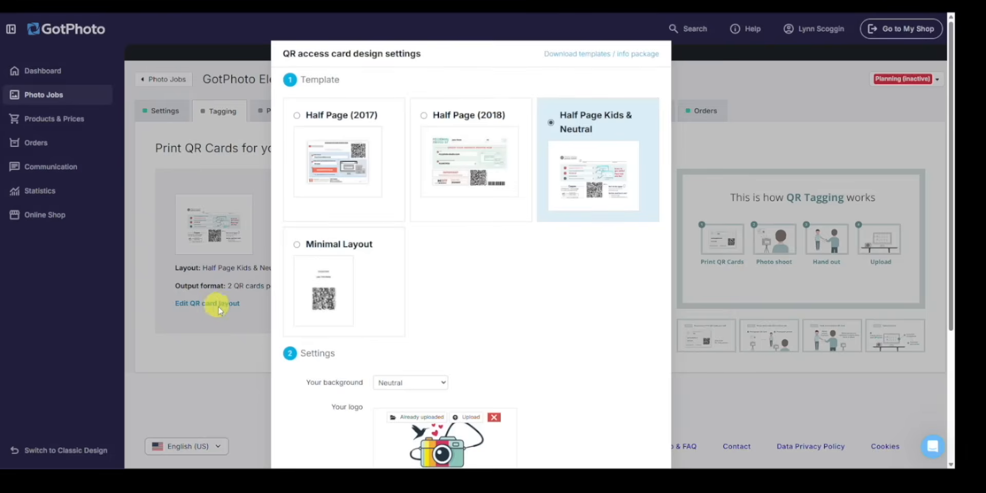
{"action": "mouse_move", "coordinate": [224, 298]}
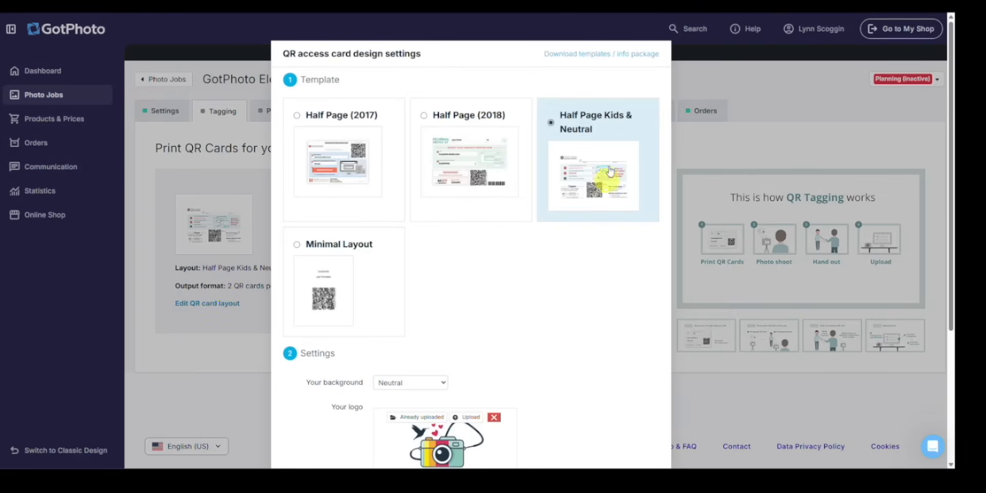
Keep the Half Page Kids & Neutral template with logo, phone and email, save it and generate 25 QR cards
{"action": "scroll", "scroll_direction": "down", "scroll_amount": 3}
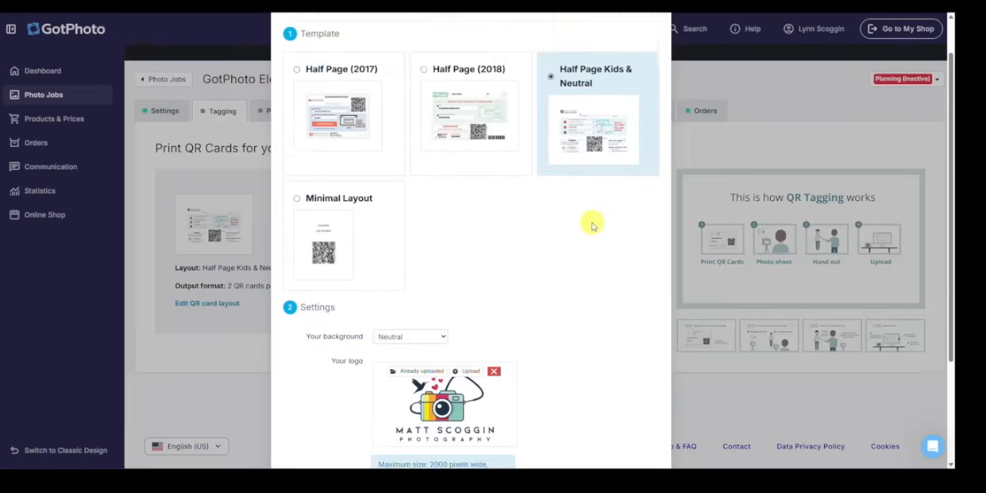
{"action": "scroll", "scroll_direction": "down", "scroll_amount": 3}
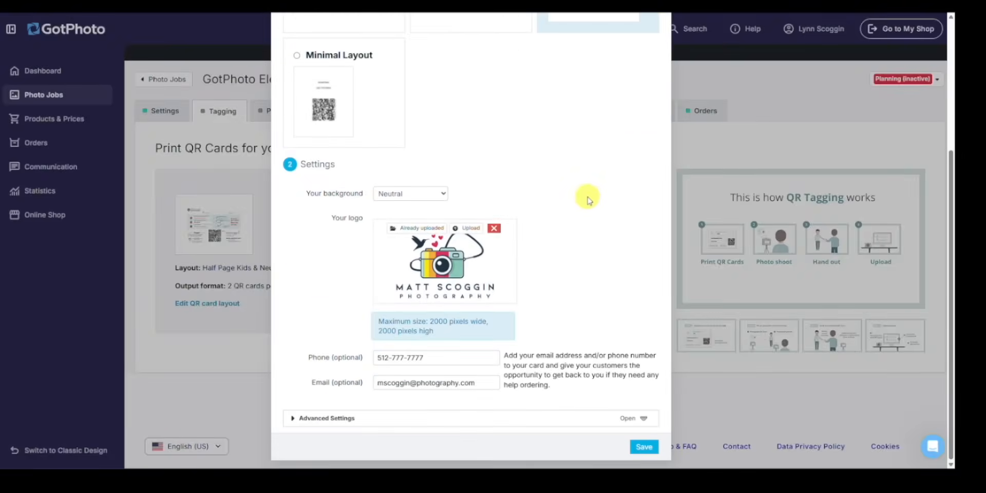
{"action": "mouse_move", "coordinate": [359, 337]}
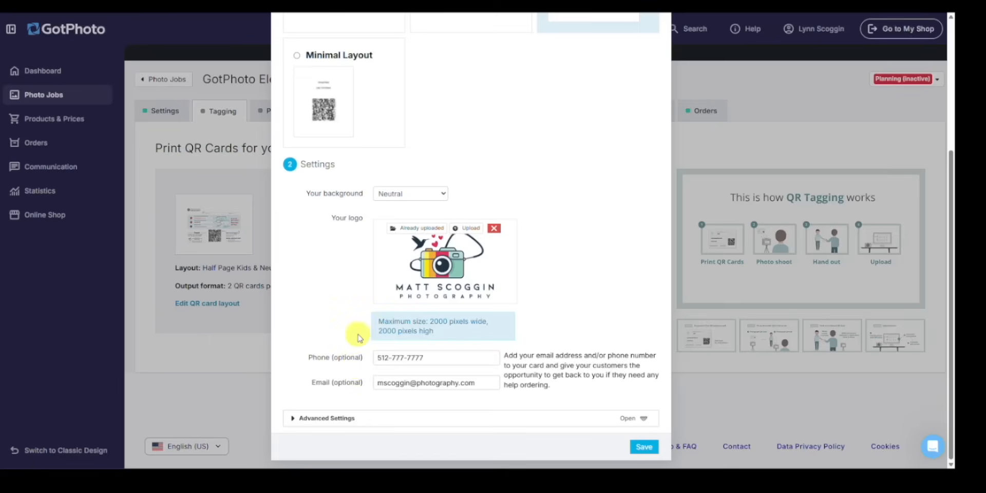
{"action": "mouse_move", "coordinate": [468, 351]}
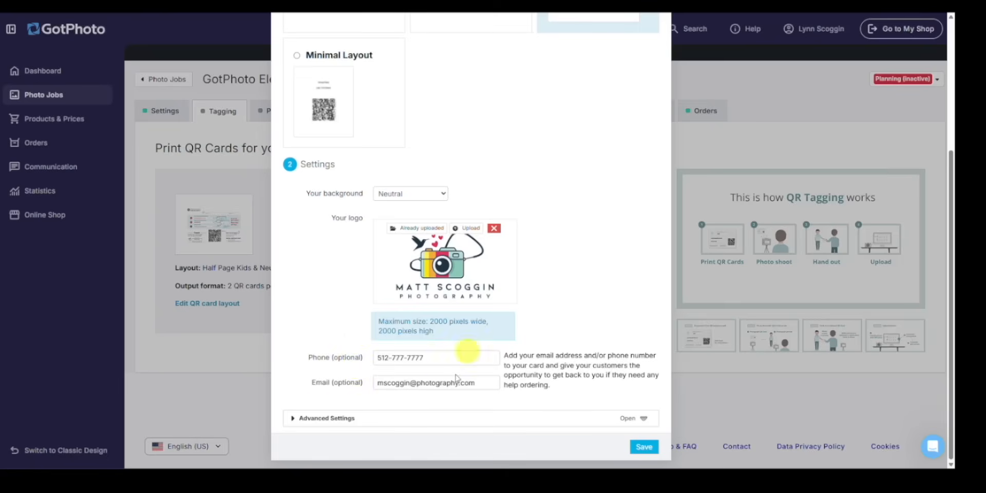
{"action": "left_click", "coordinate": [326, 418]}
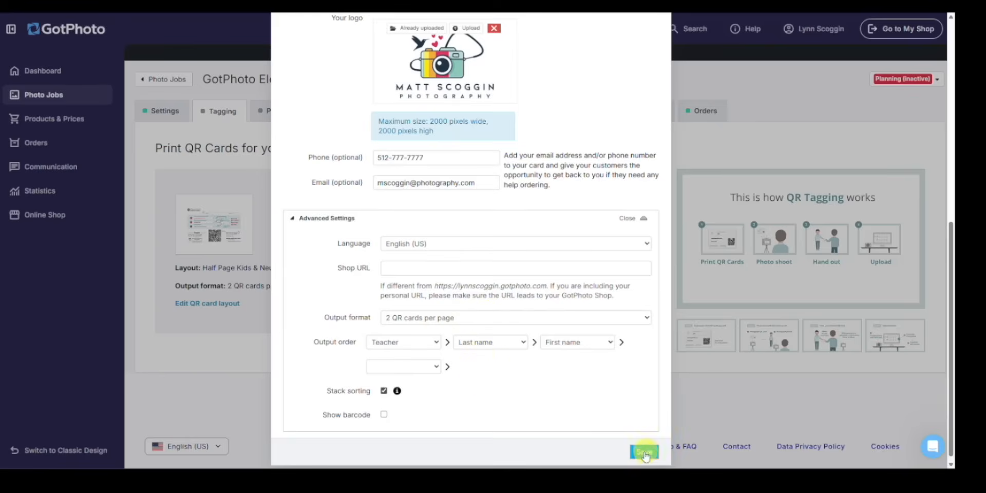
{"action": "left_click", "coordinate": [645, 450]}
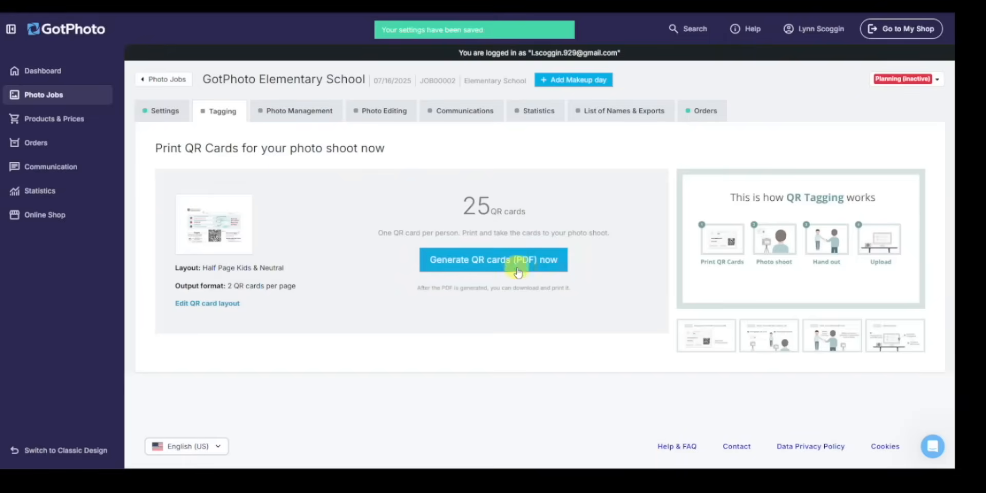
{"action": "left_click", "coordinate": [493, 260]}
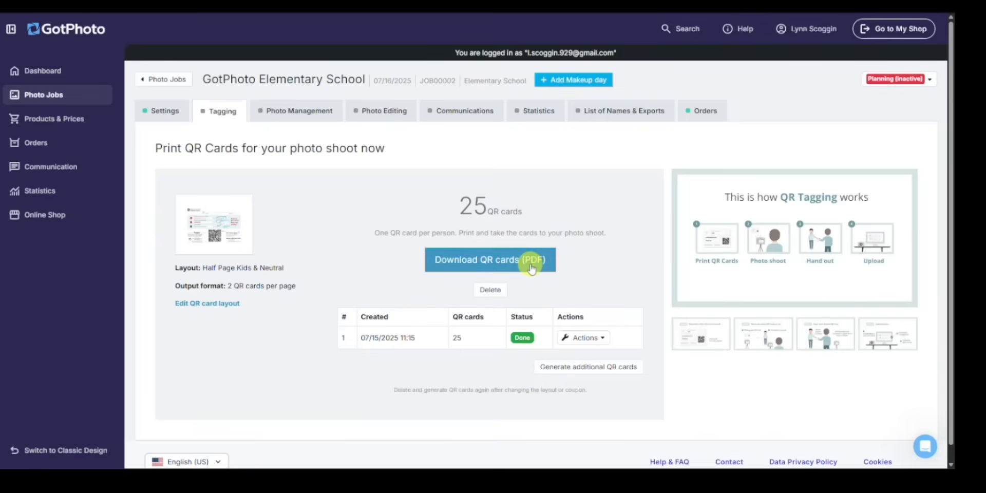
Download the 14-page Password Cards PDF of 25 QR cards and open it in the viewer
{"action": "left_click", "coordinate": [490, 260]}
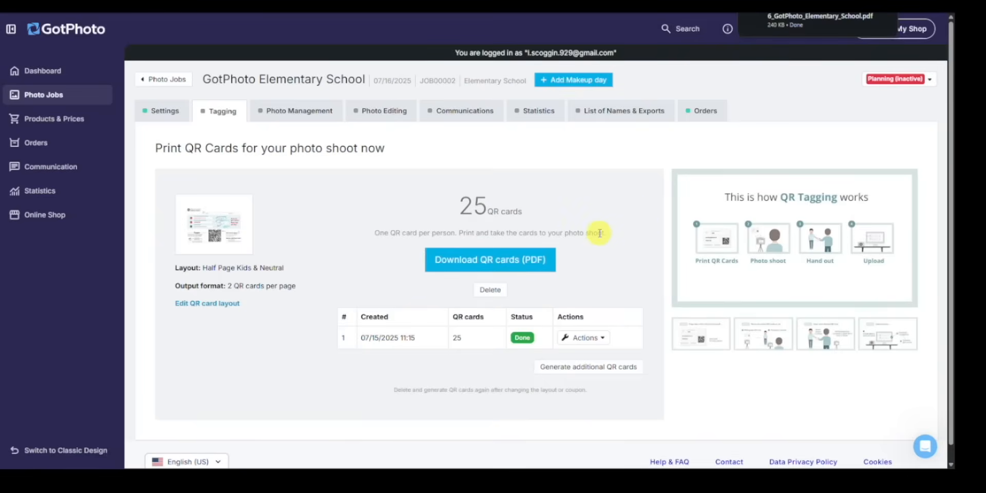
{"action": "left_click", "coordinate": [490, 260]}
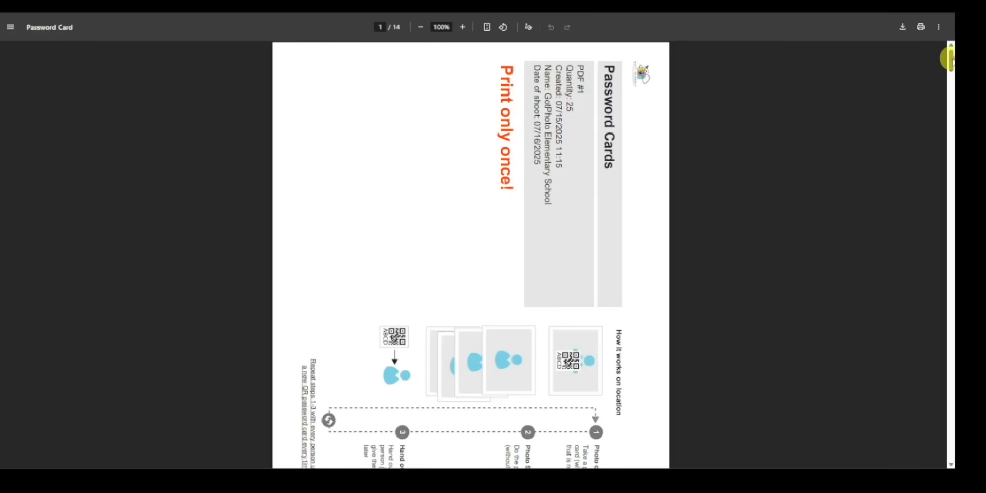
Scroll through the 14-page password card PDF before closing the viewer
{"action": "scroll", "scroll_direction": "down", "scroll_amount": 3}
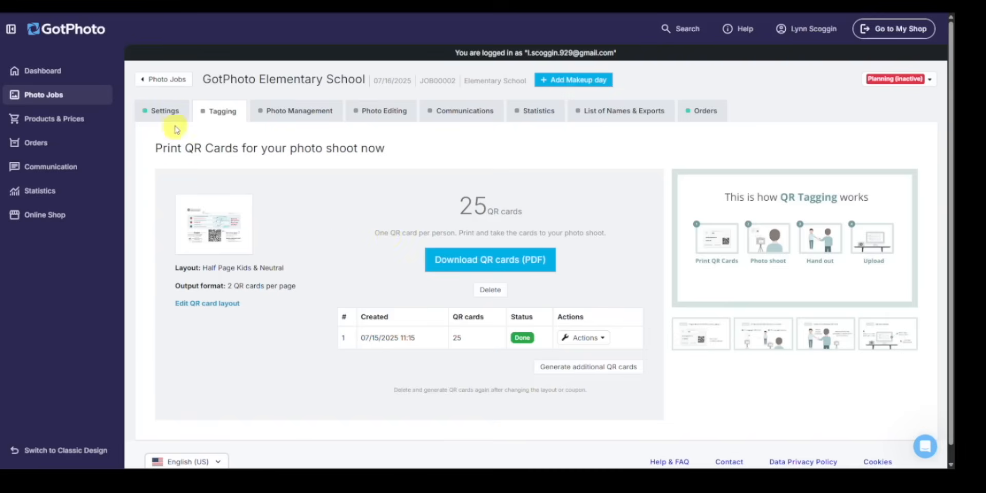
{"action": "left_click", "coordinate": [165, 111]}
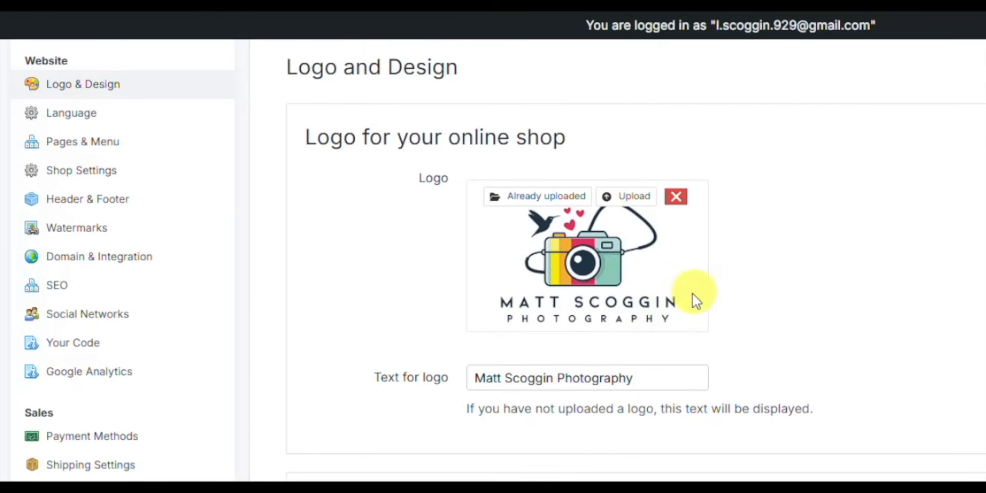
{"action": "scroll", "scroll_direction": "down", "scroll_amount": 3}
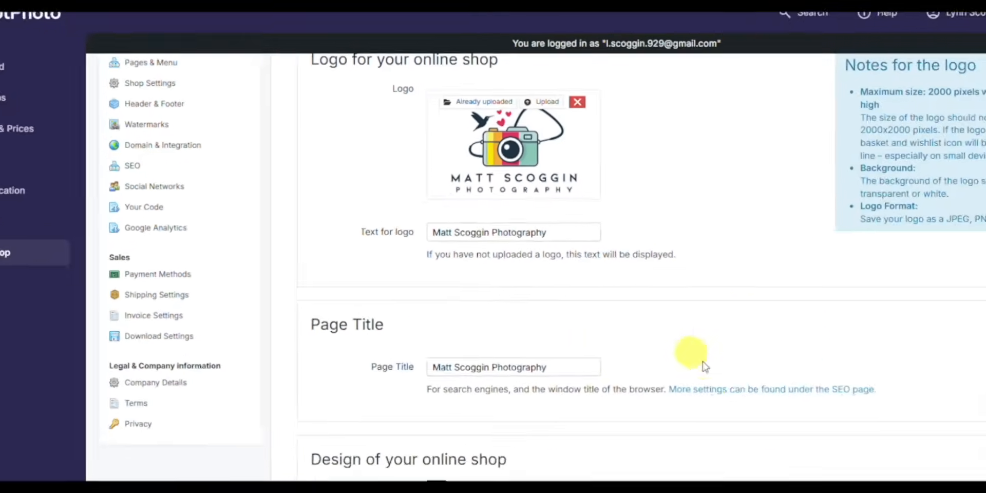
{"action": "scroll", "scroll_direction": "down", "scroll_amount": 3}
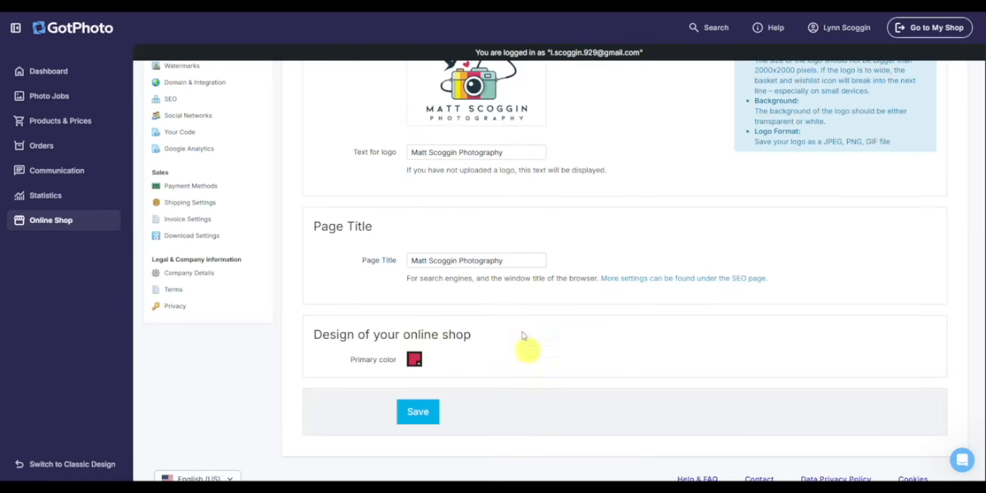
{"action": "mouse_move", "coordinate": [494, 356]}
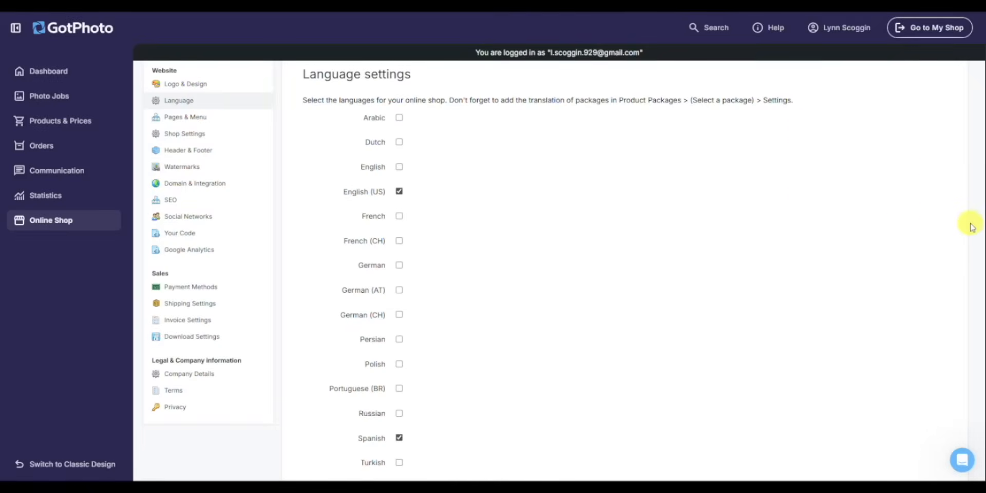
Scroll through the shop language list showing English (US) and Spanish enabled
{"action": "scroll", "scroll_direction": "down", "scroll_amount": 3}
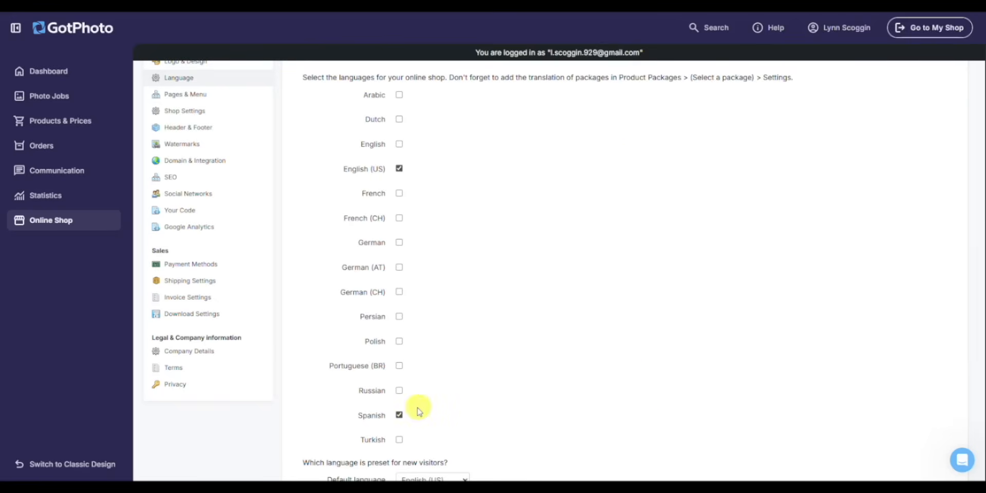
{"action": "scroll", "scroll_direction": "down", "scroll_amount": 3}
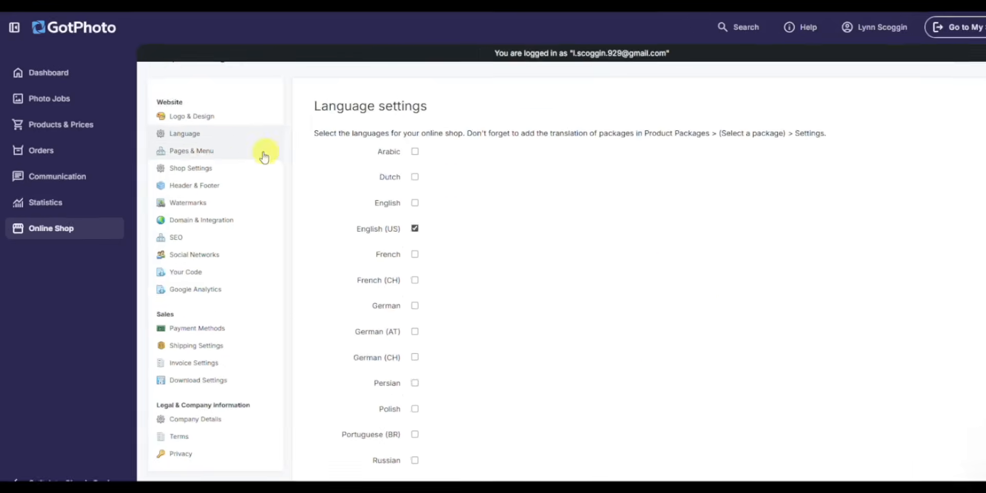
Go to Pages & Menu and view the Customer login area page with School template
{"action": "left_click", "coordinate": [191, 150]}
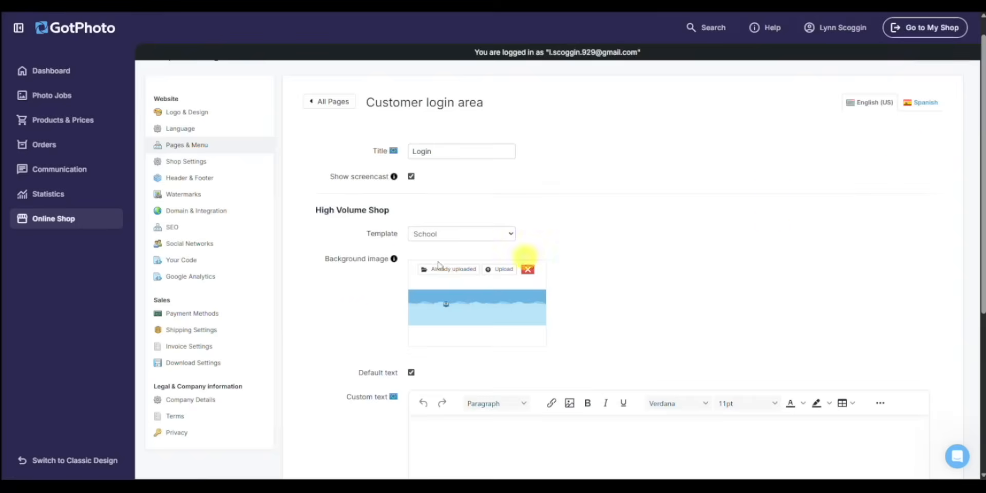
{"action": "mouse_move", "coordinate": [571, 287]}
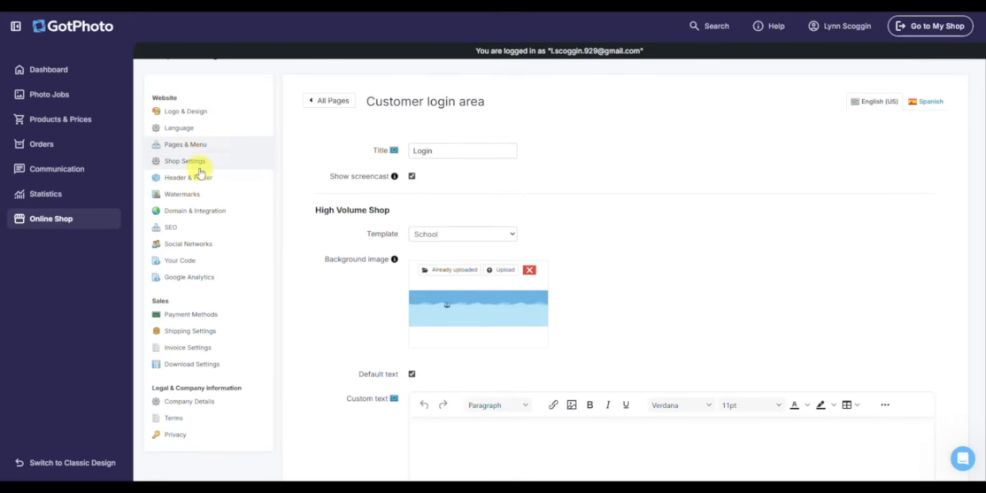
View Shop Settings and expand the Purchasing steps choices
{"action": "left_click", "coordinate": [185, 161]}
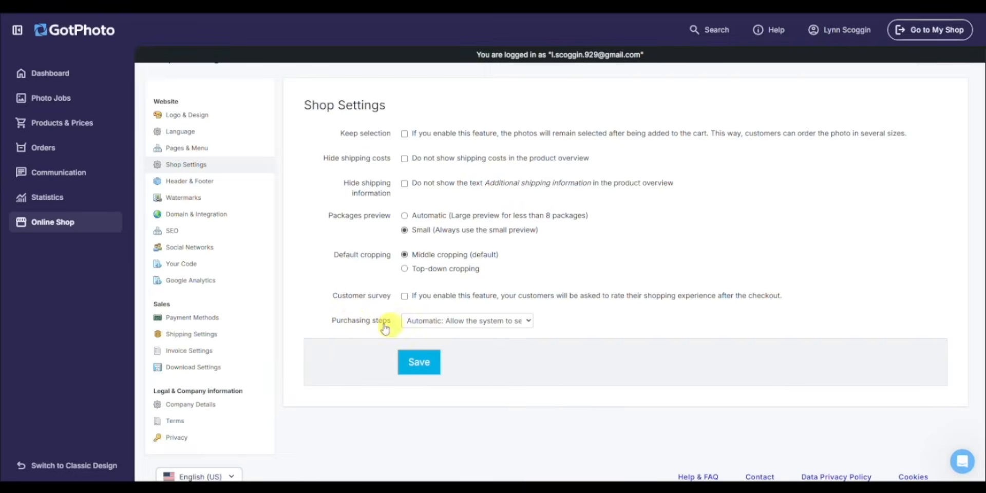
{"action": "left_click", "coordinate": [189, 180]}
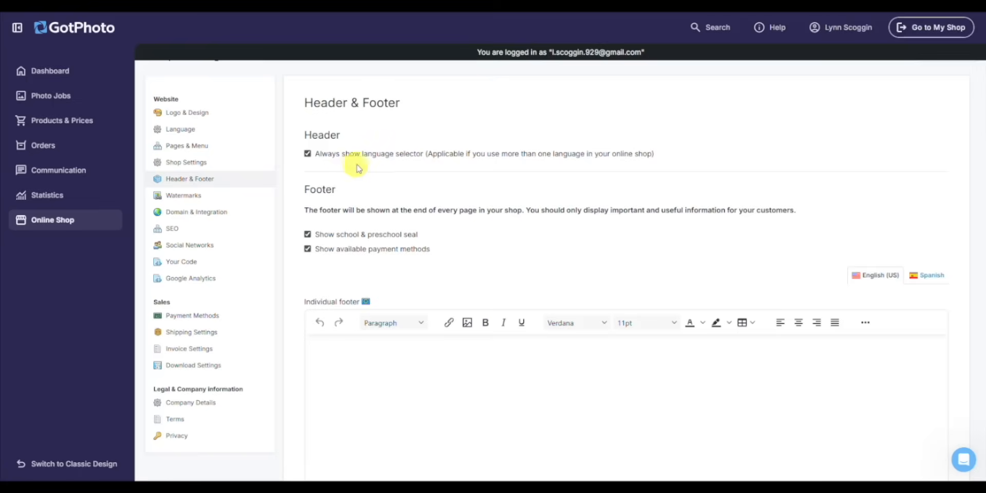
{"action": "mouse_move", "coordinate": [419, 229]}
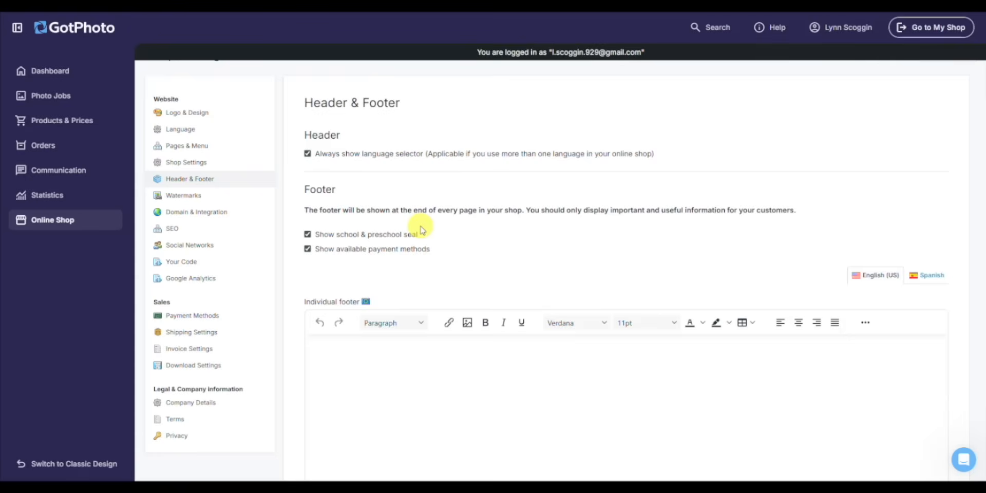
Review Watermarks, then bring up Domain & Integration showing the lynnscoggin subdomain
{"action": "left_click", "coordinate": [183, 195]}
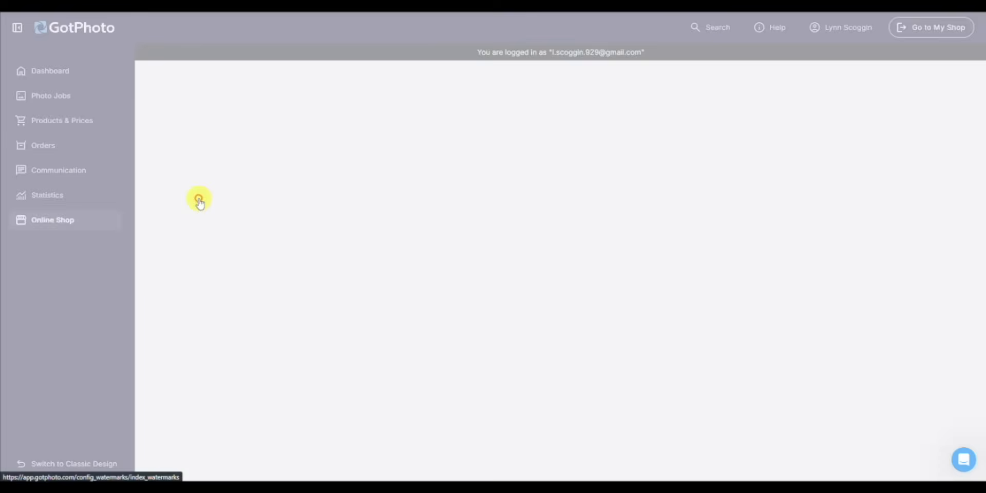
{"action": "left_click", "coordinate": [180, 195]}
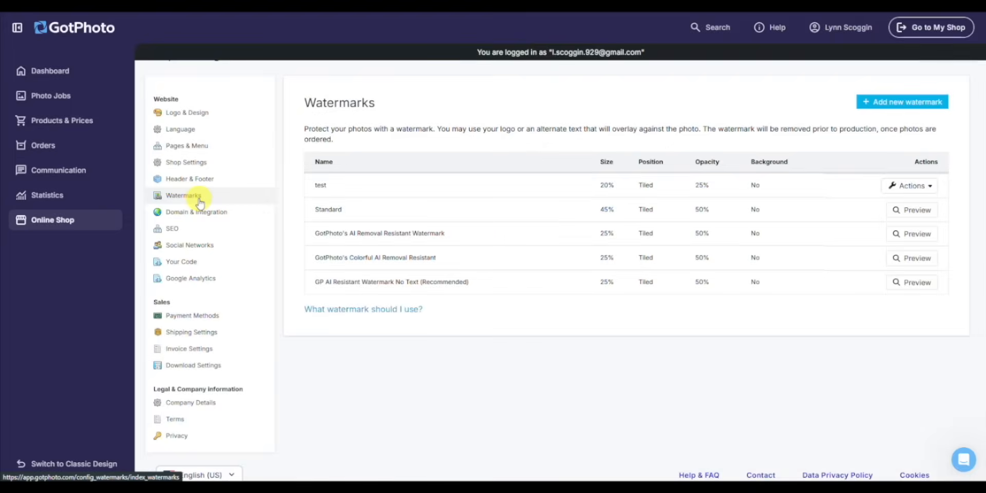
{"action": "left_click", "coordinate": [196, 211]}
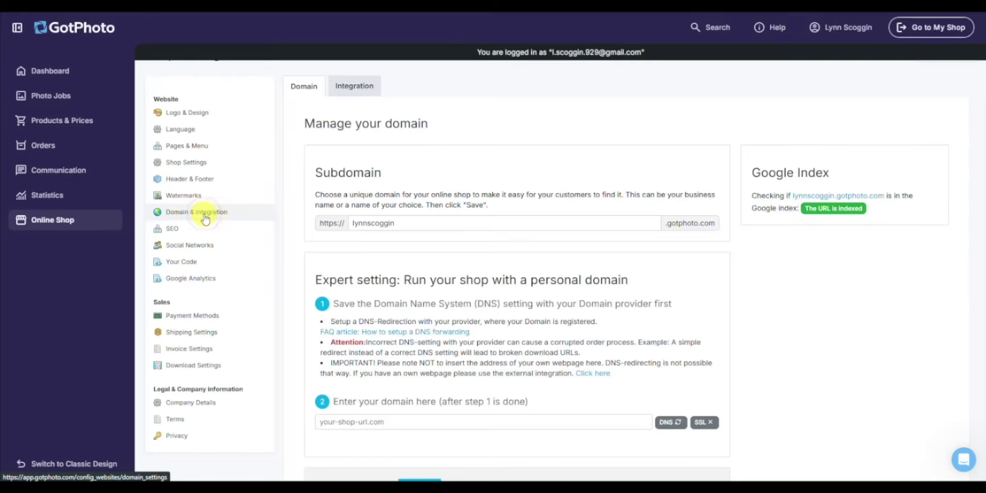
{"action": "mouse_move", "coordinate": [413, 181]}
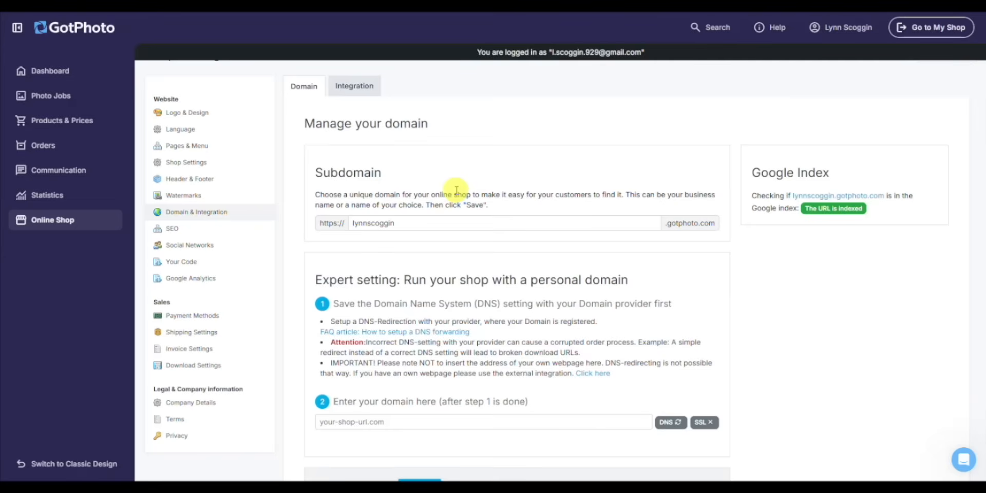
{"action": "mouse_move", "coordinate": [515, 220]}
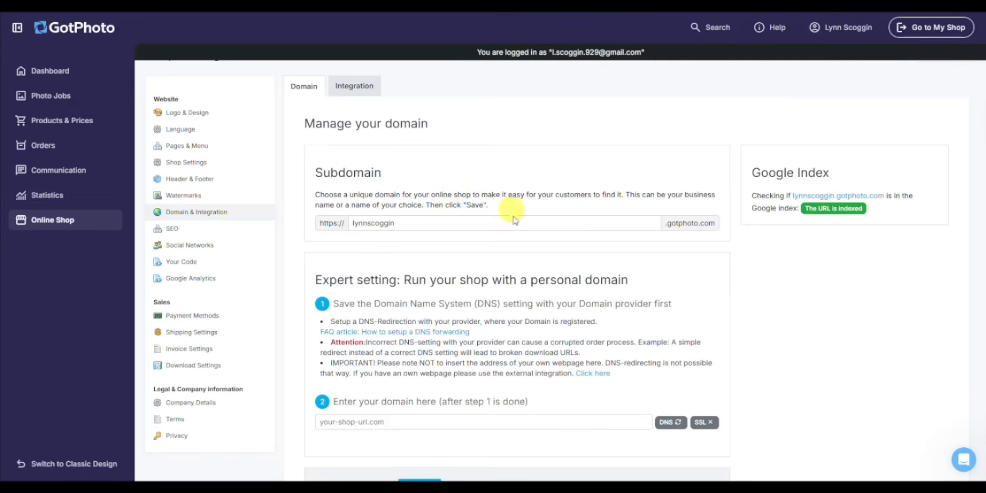
{"action": "scroll", "scroll_direction": "down", "scroll_amount": 3}
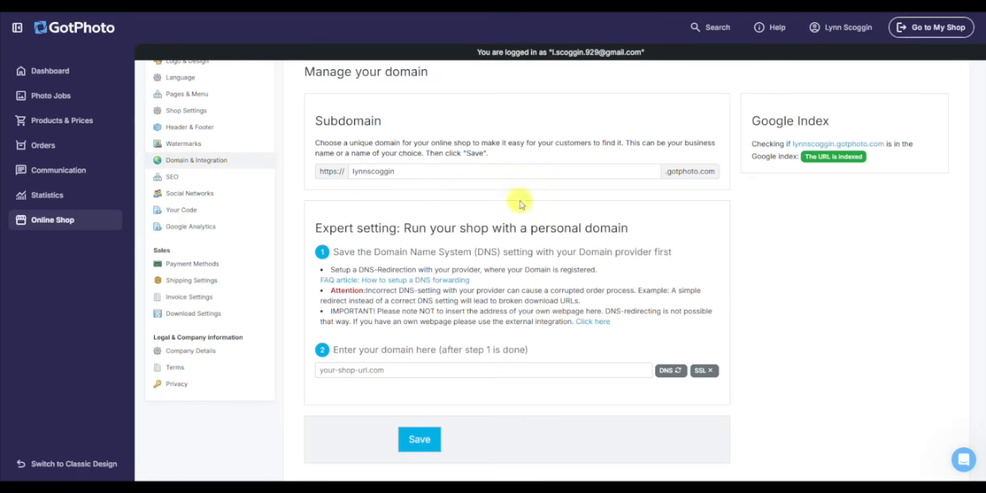
{"action": "mouse_move", "coordinate": [198, 228]}
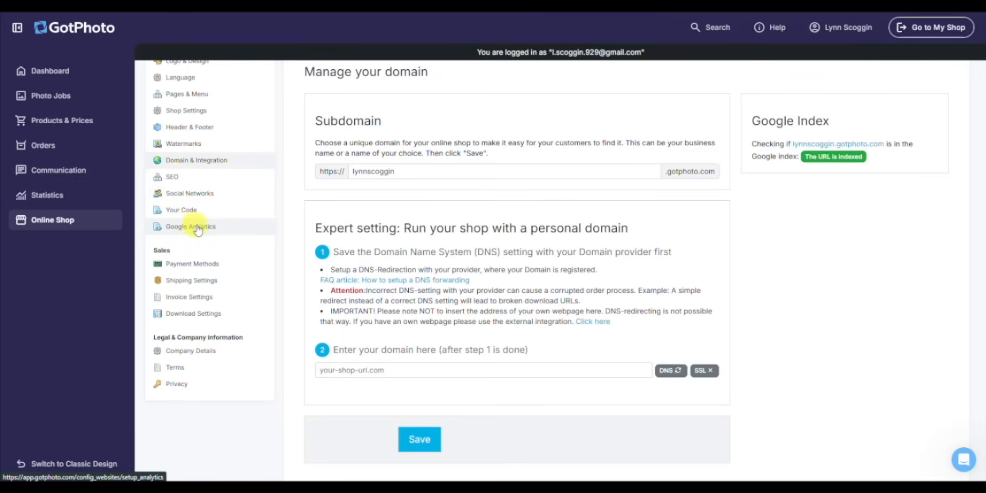
{"action": "mouse_move", "coordinate": [249, 238]}
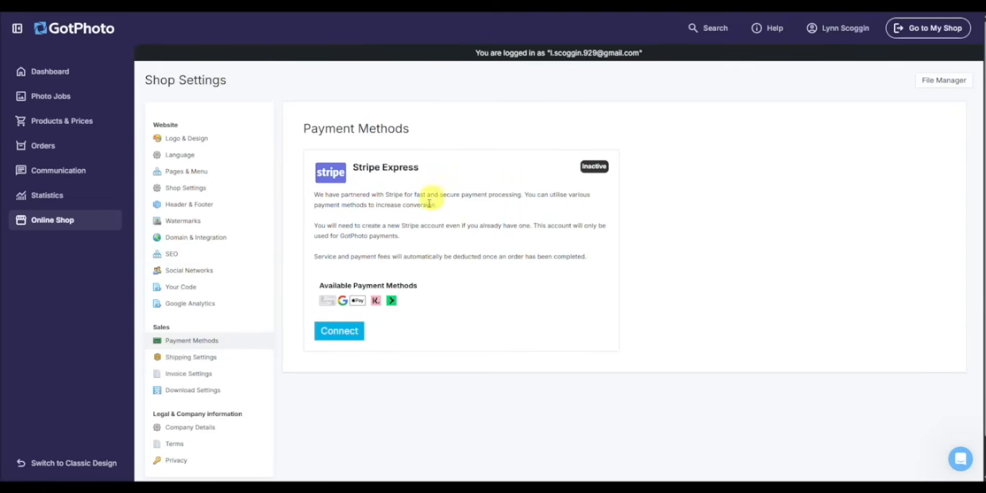
{"action": "mouse_move", "coordinate": [499, 333]}
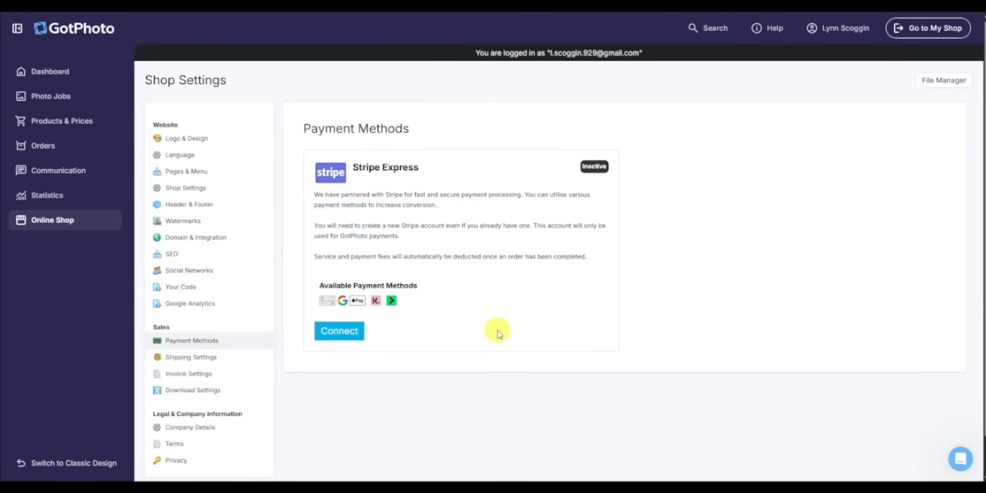
{"action": "mouse_move", "coordinate": [459, 286]}
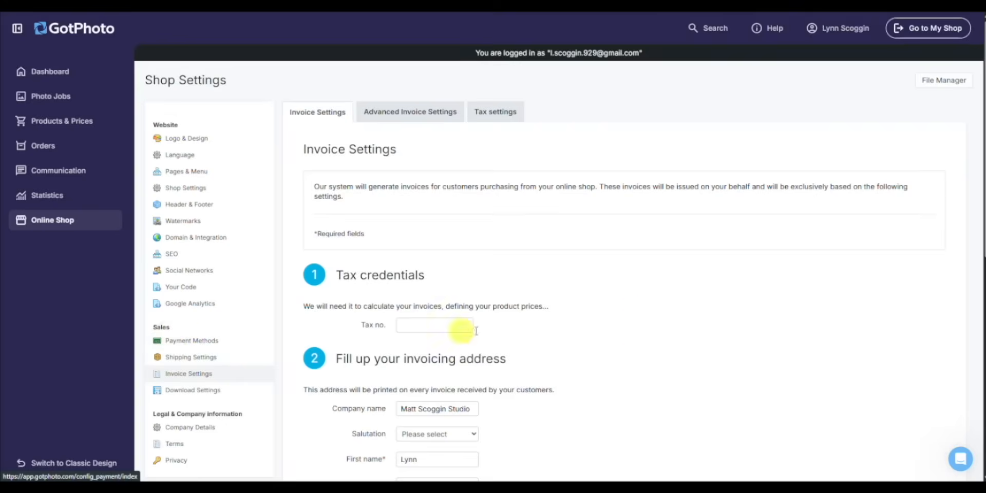
{"action": "scroll", "scroll_direction": "down", "scroll_amount": 3}
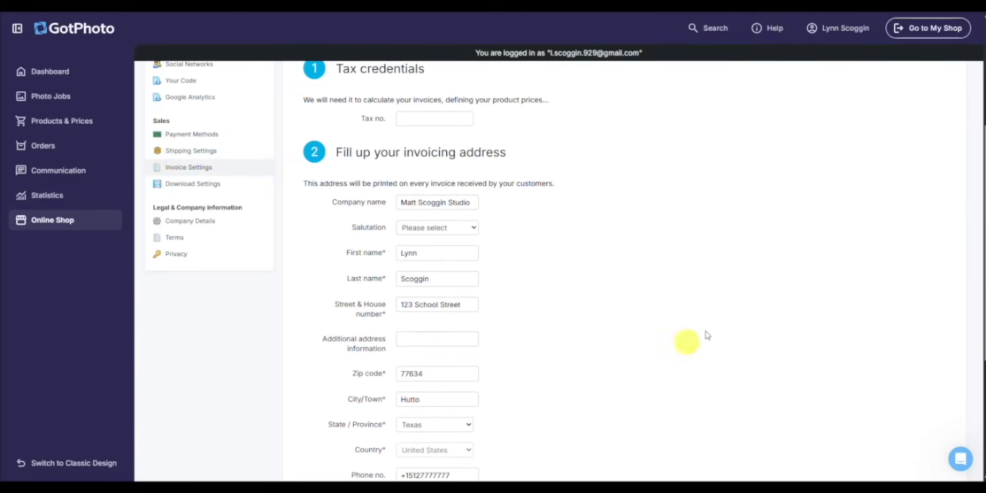
{"action": "scroll", "scroll_direction": "down", "scroll_amount": 3}
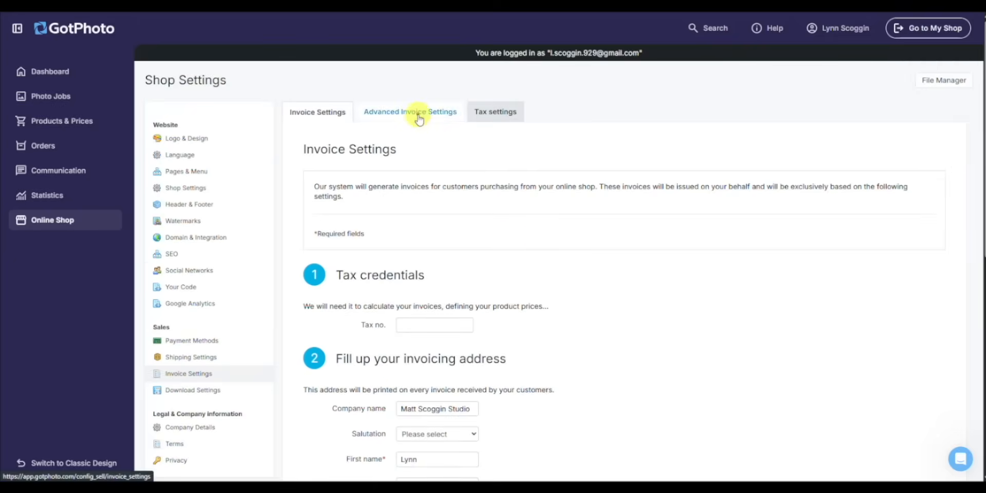
Review Advanced Invoice Settings: English (US) language, uploaded logo and thank-you order note
{"action": "left_click", "coordinate": [410, 112]}
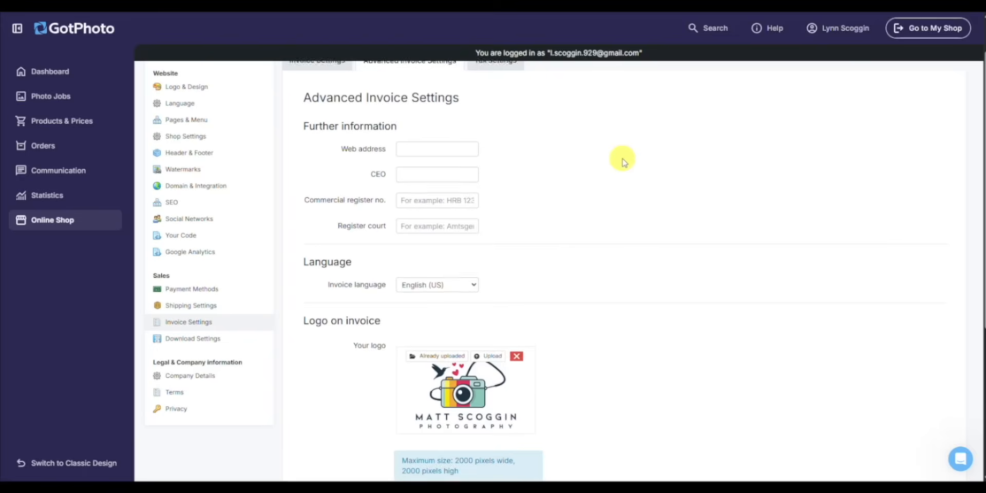
{"action": "scroll", "scroll_direction": "down", "scroll_amount": 3}
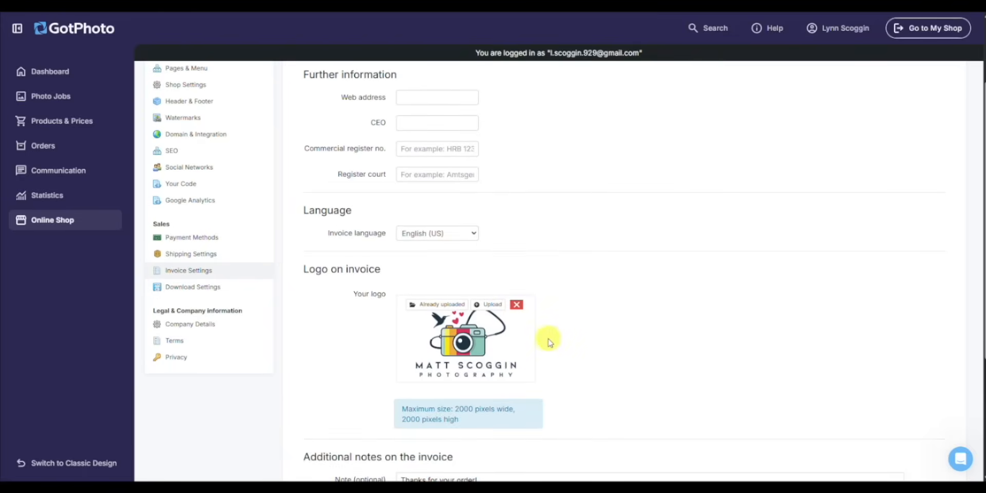
{"action": "scroll", "scroll_direction": "down", "scroll_amount": 3}
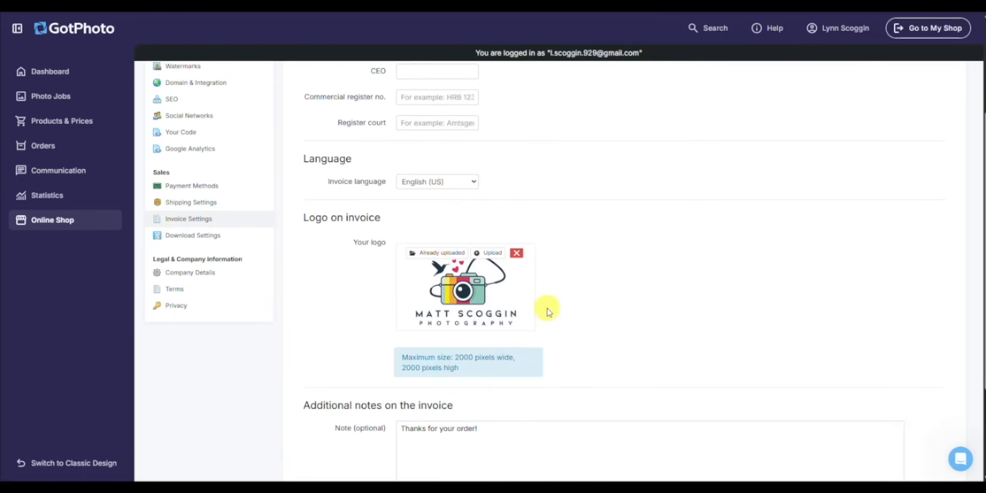
{"action": "scroll", "scroll_direction": "down", "scroll_amount": 3}
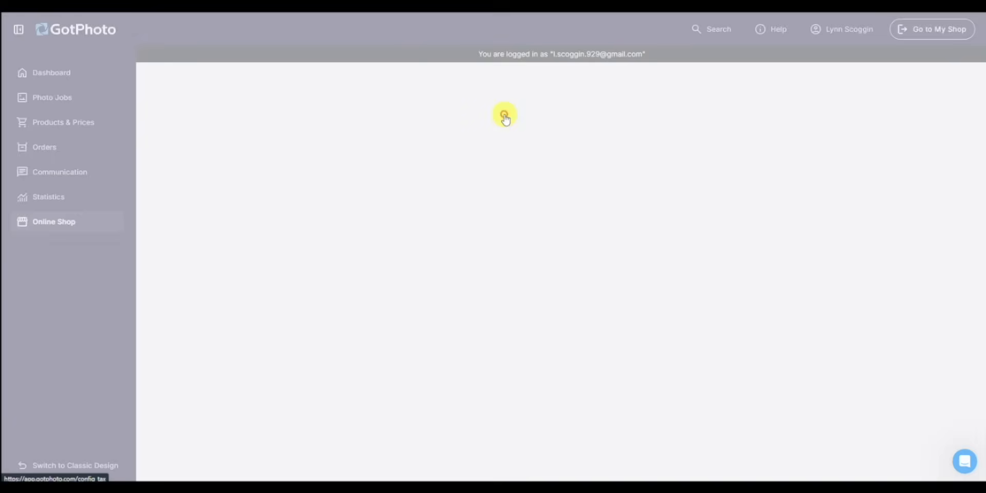
Check Tax settings showing tax exempt No, then go to Download Settings
{"action": "left_click", "coordinate": [498, 113]}
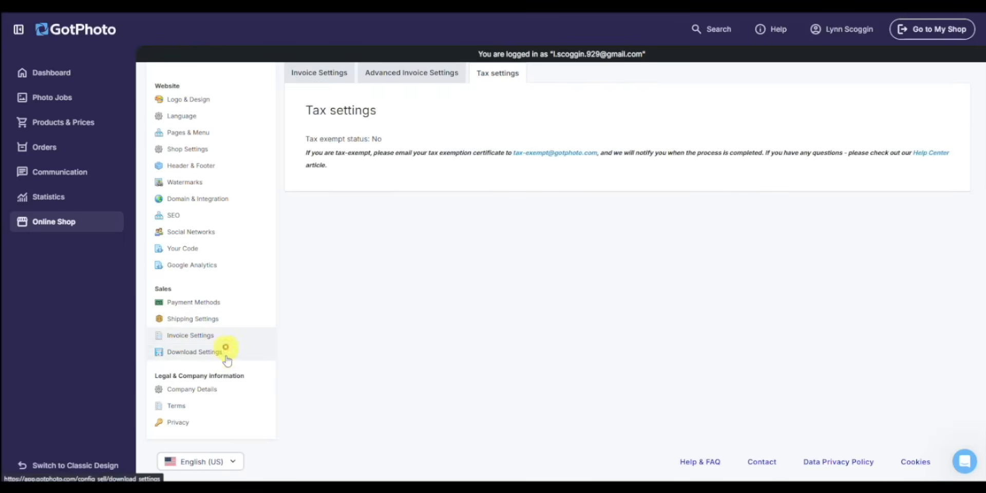
{"action": "left_click", "coordinate": [194, 352]}
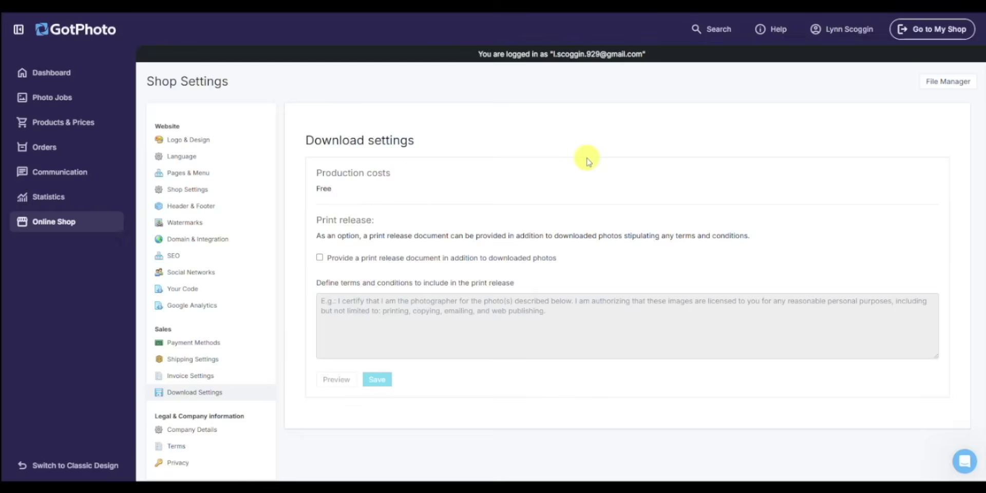
{"action": "mouse_move", "coordinate": [542, 158]}
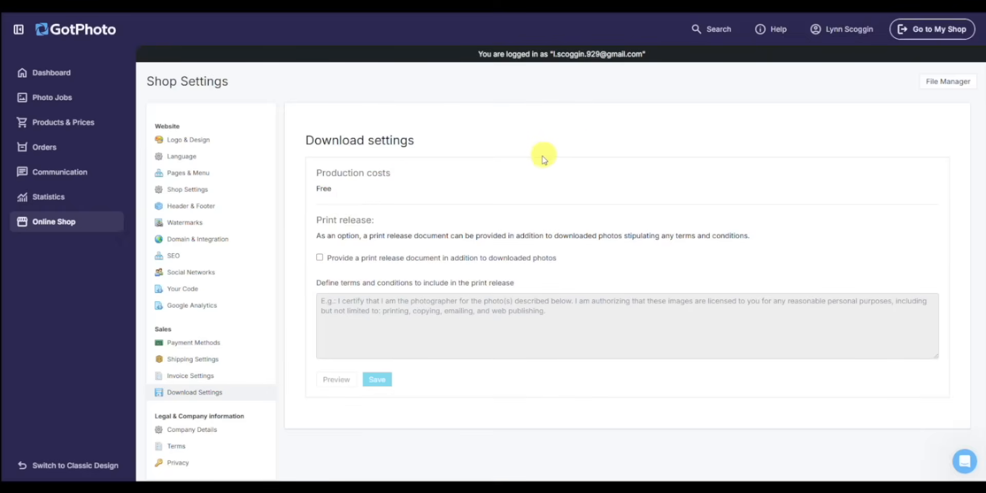
{"action": "mouse_move", "coordinate": [563, 138]}
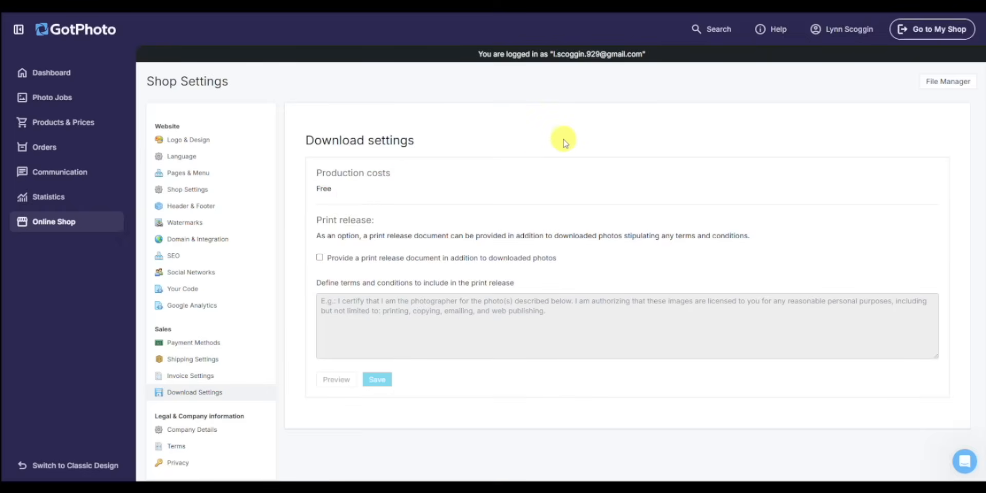
{"action": "mouse_move", "coordinate": [82, 175]}
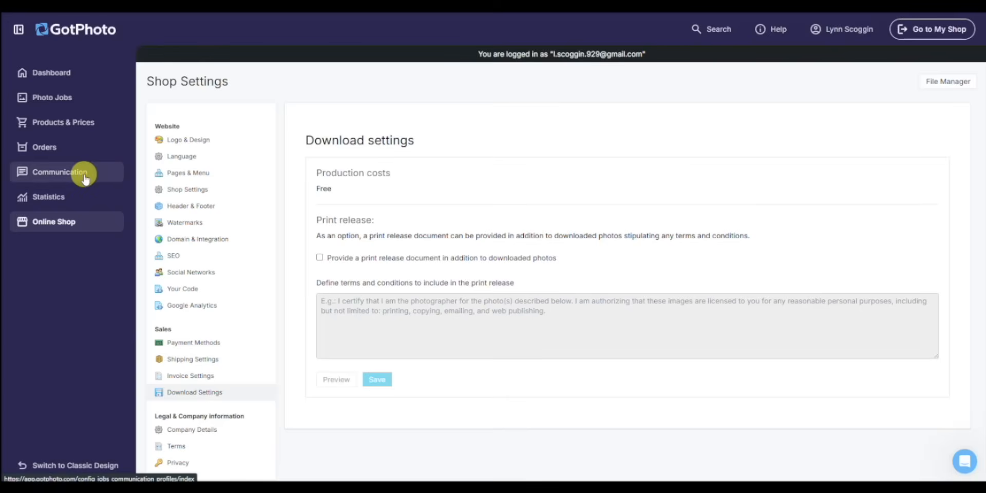
Review Email Settings sender name, reply address, signature and logo, then go back to communication profiles
{"action": "left_click", "coordinate": [62, 173]}
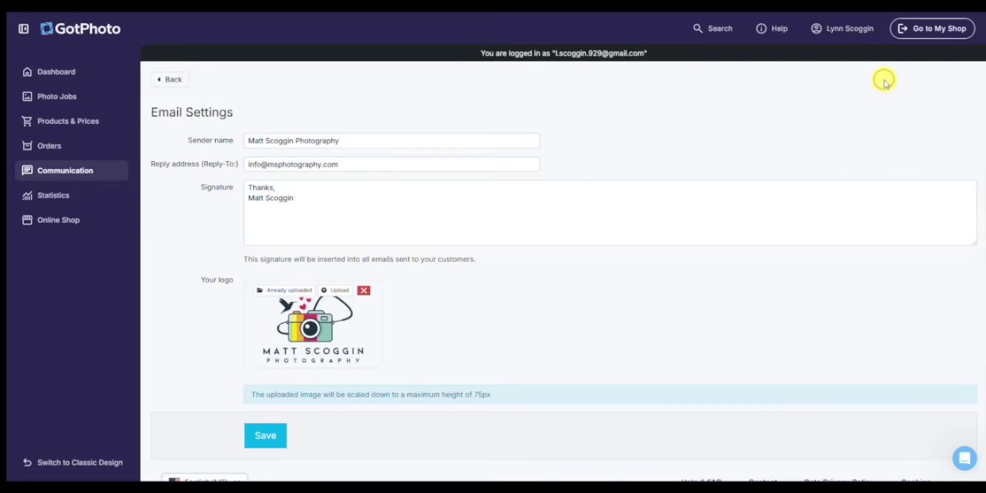
{"action": "mouse_move", "coordinate": [810, 99]}
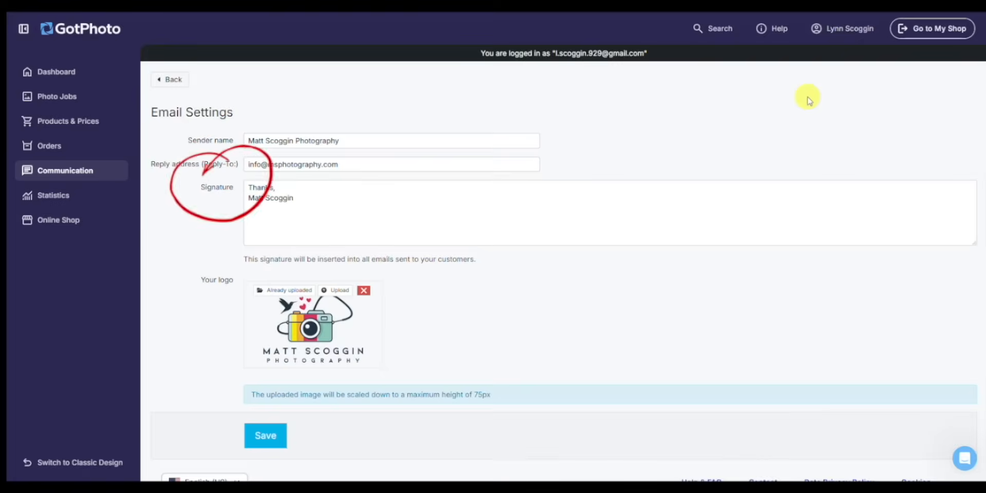
{"action": "mouse_move", "coordinate": [175, 82]}
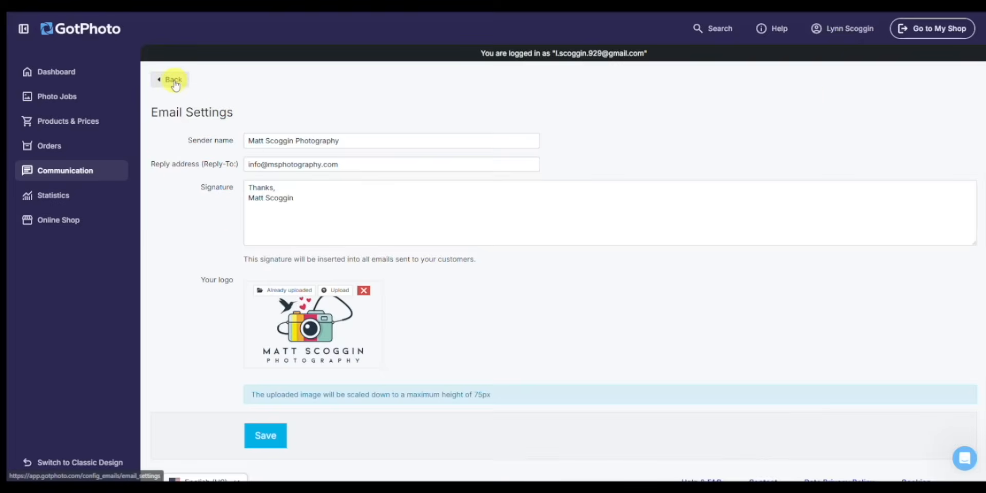
{"action": "left_click", "coordinate": [174, 79]}
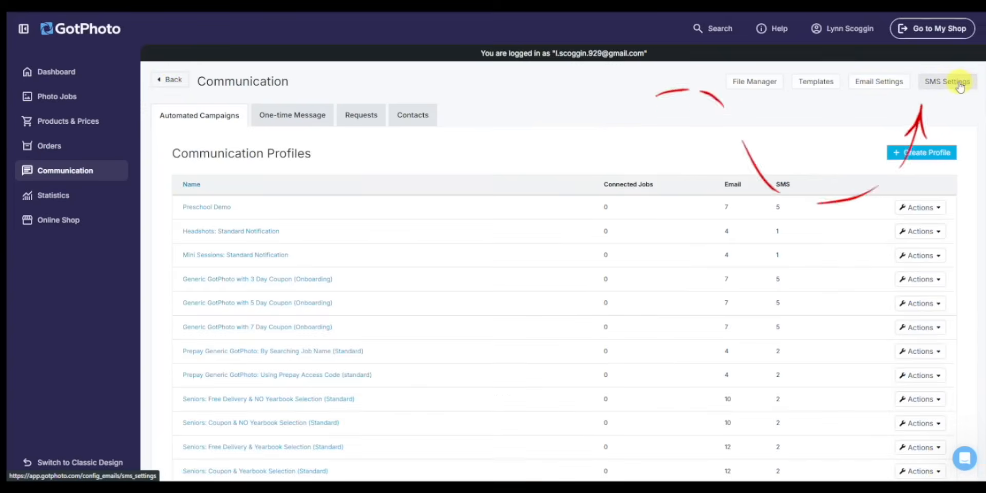
View SMS Settings with the Twilio registration notice, then return to Online Shop settings
{"action": "left_click", "coordinate": [949, 81]}
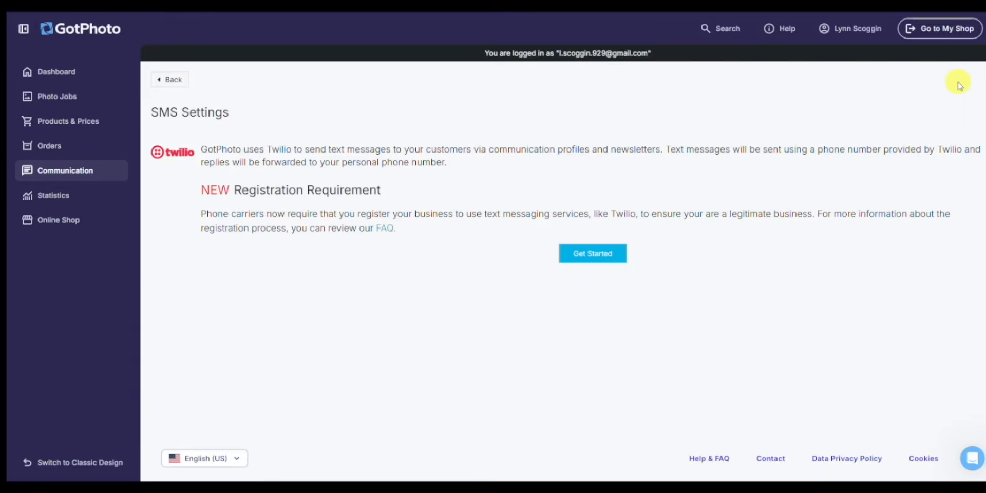
{"action": "left_click", "coordinate": [58, 220]}
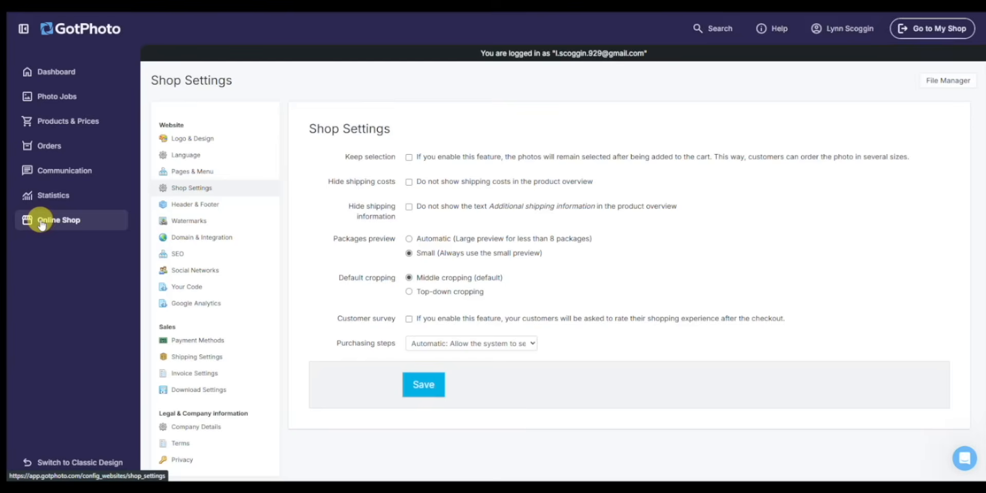